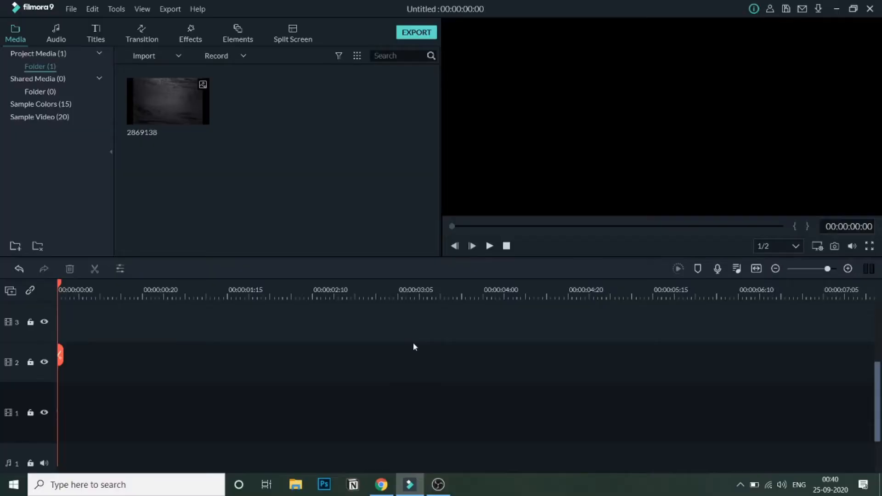
mouse_move(314, 199)
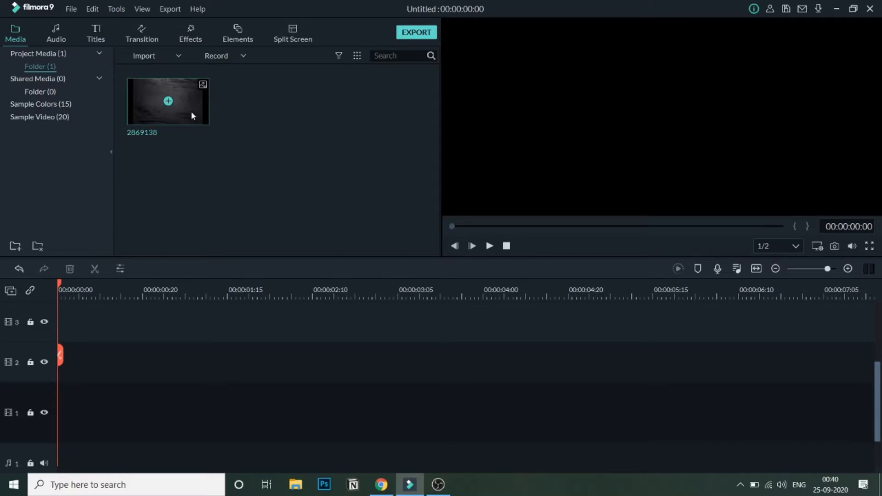
mouse_move(191, 119)
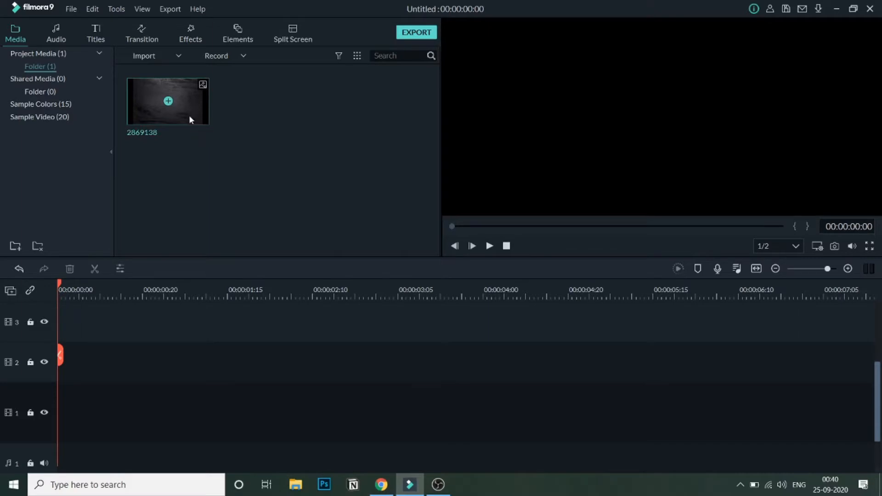
Place the dark textured image 2869138 on video track 1 as a five-second clip
left_click_drag(168, 101, 323, 413)
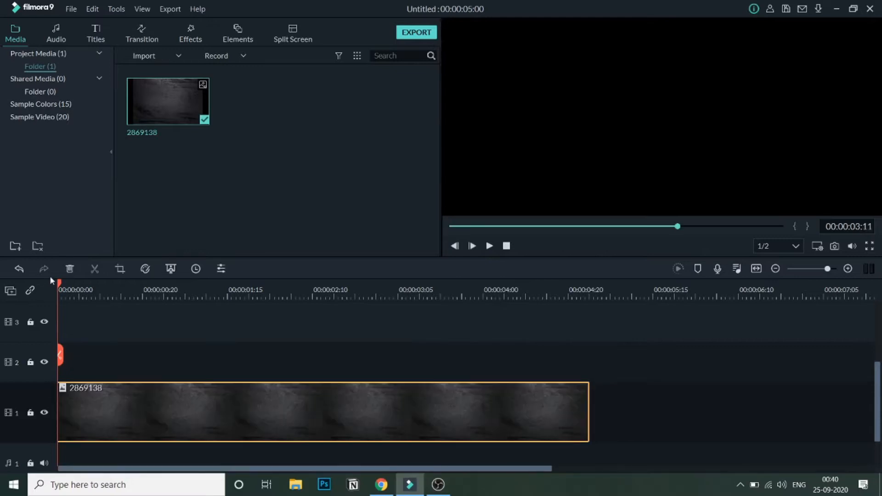
Move the playhead to about 00:00:02:01 so the textured background shows in the preview
left_click(130, 290)
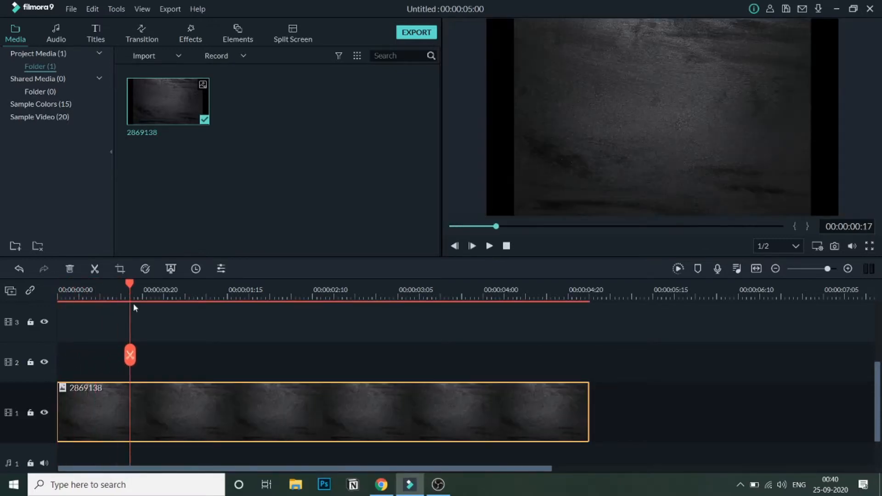
left_click(257, 301)
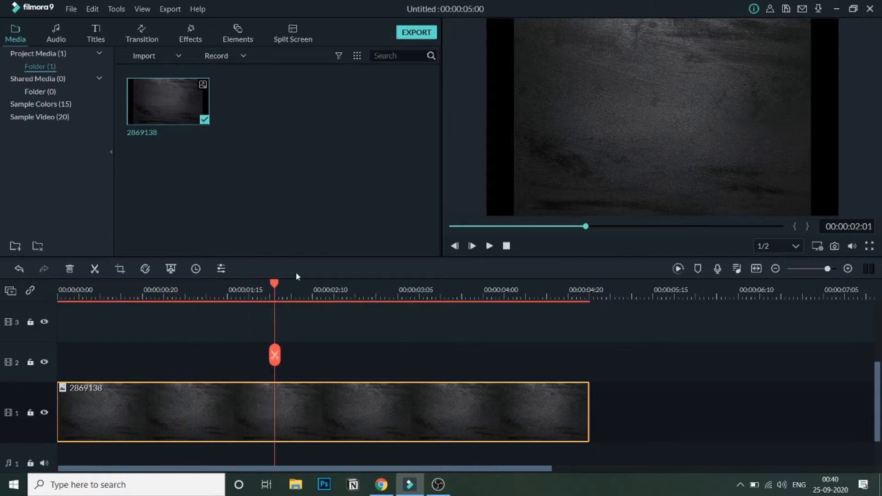
mouse_move(403, 238)
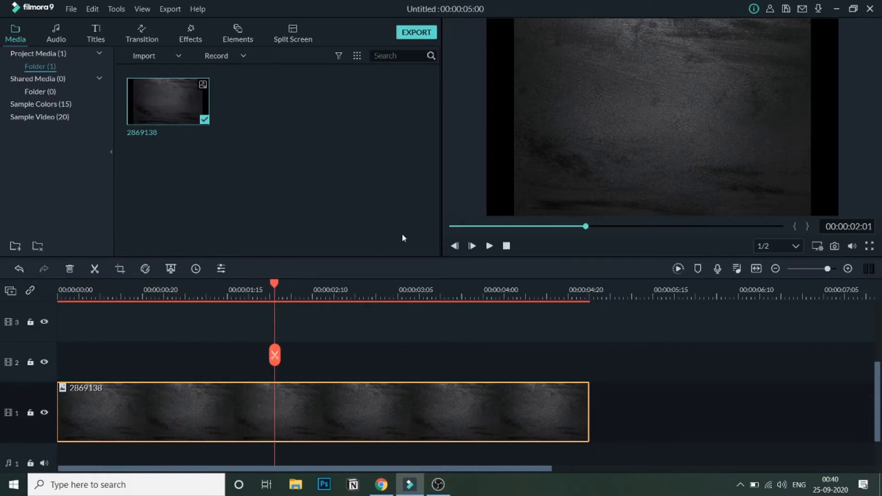
mouse_move(622, 143)
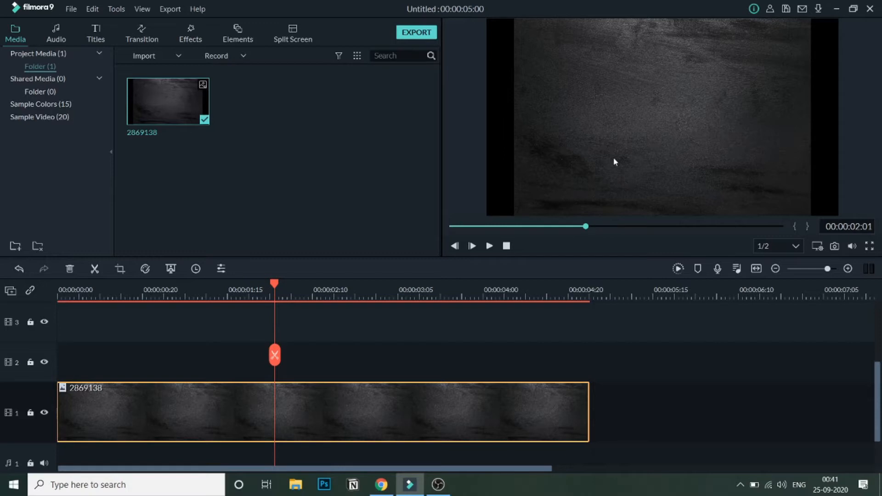
mouse_move(565, 170)
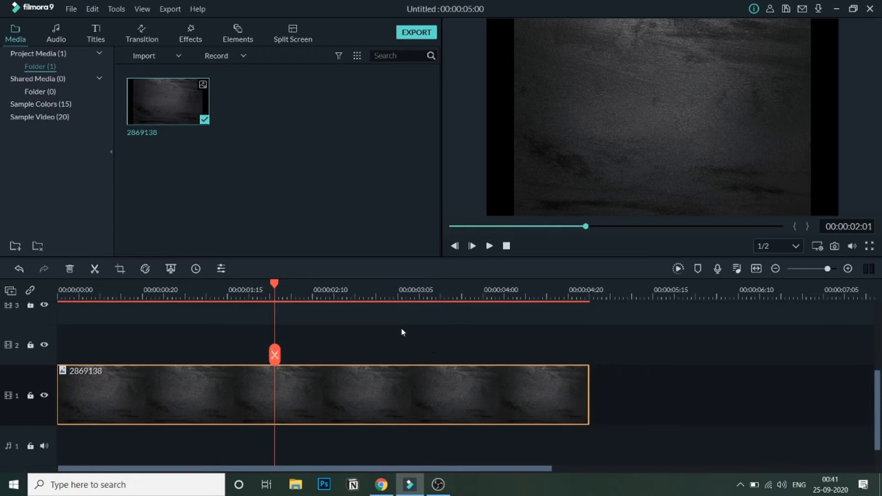
mouse_move(554, 145)
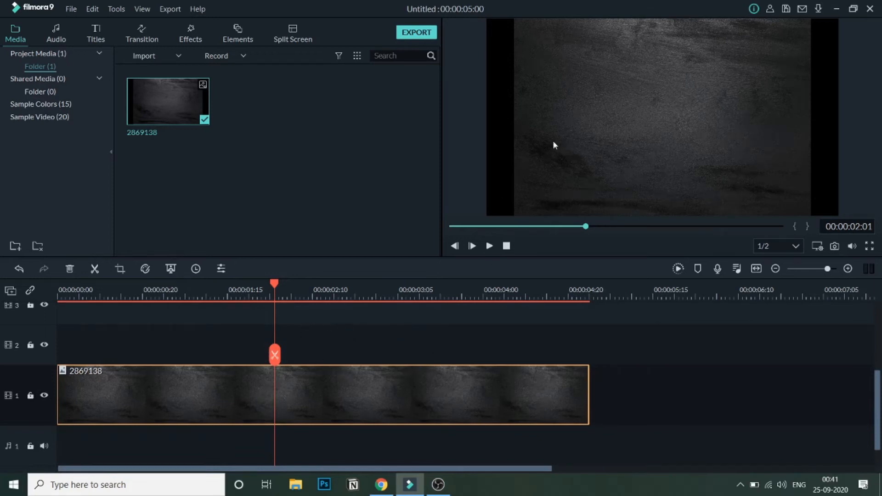
mouse_move(460, 143)
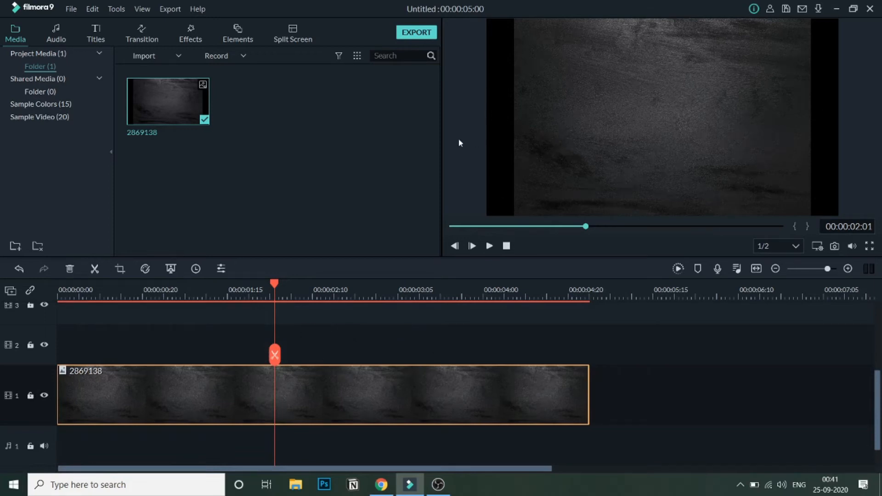
mouse_move(503, 147)
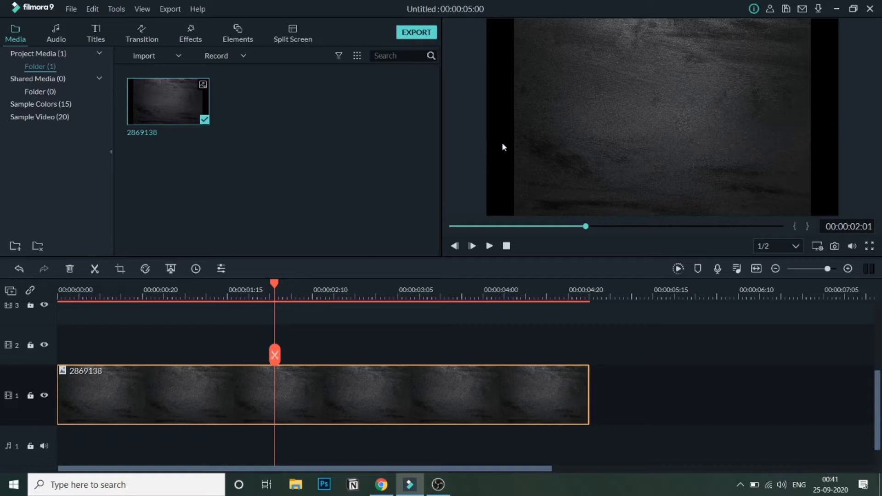
mouse_move(223, 404)
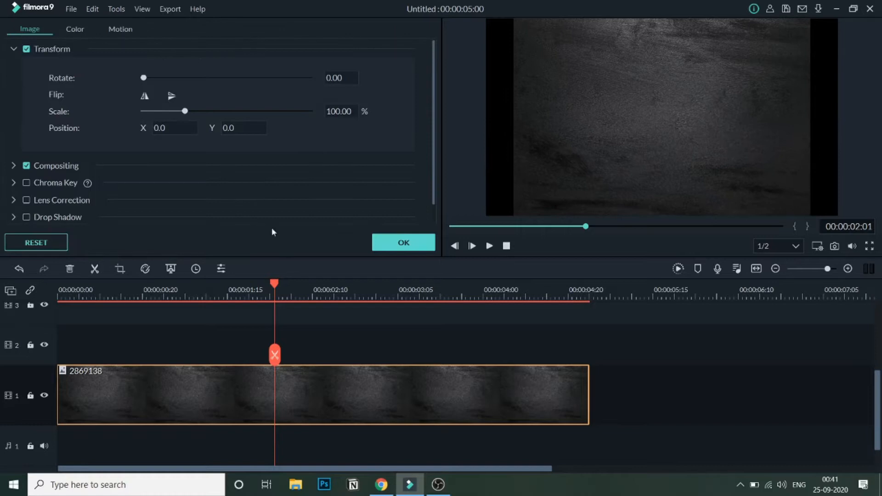
Scale the background clip to about 121% under Transform so it fills the frame, and confirm
left_click(13, 50)
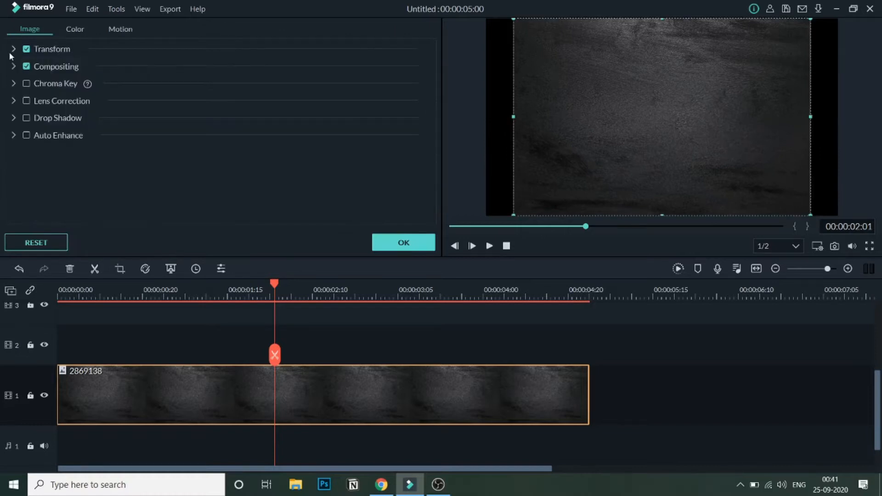
left_click(13, 50)
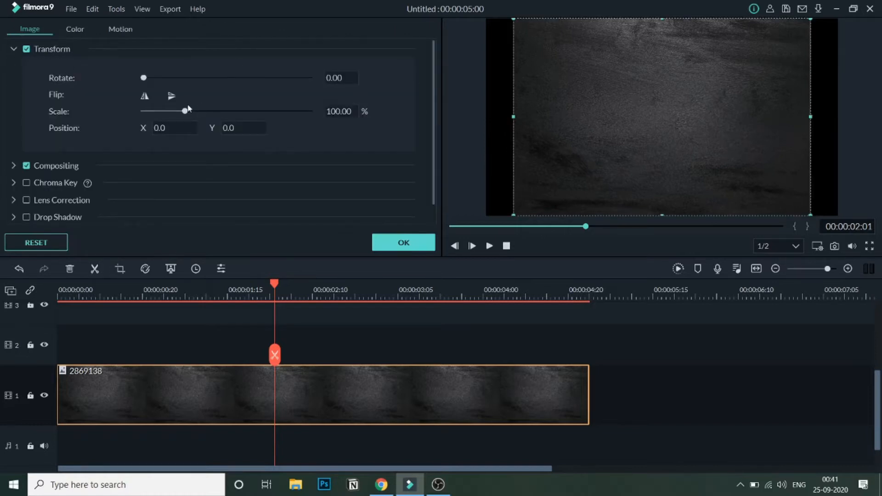
left_click_drag(183, 111, 195, 111)
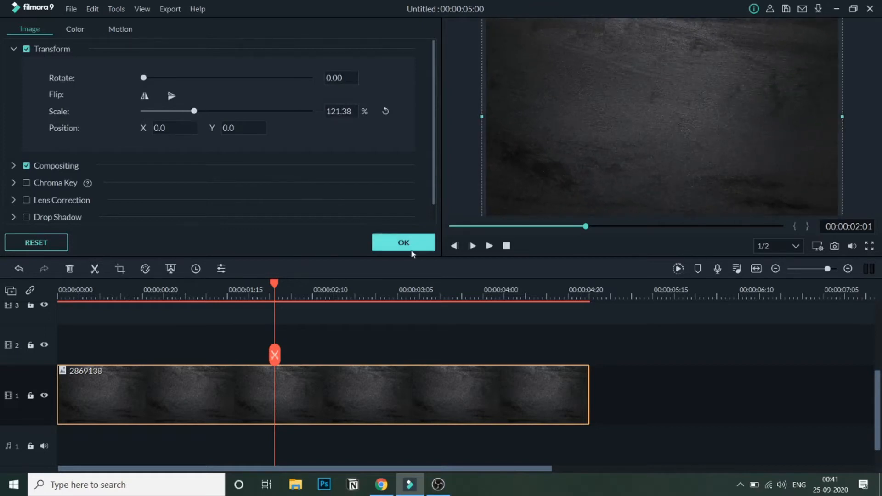
left_click(403, 242)
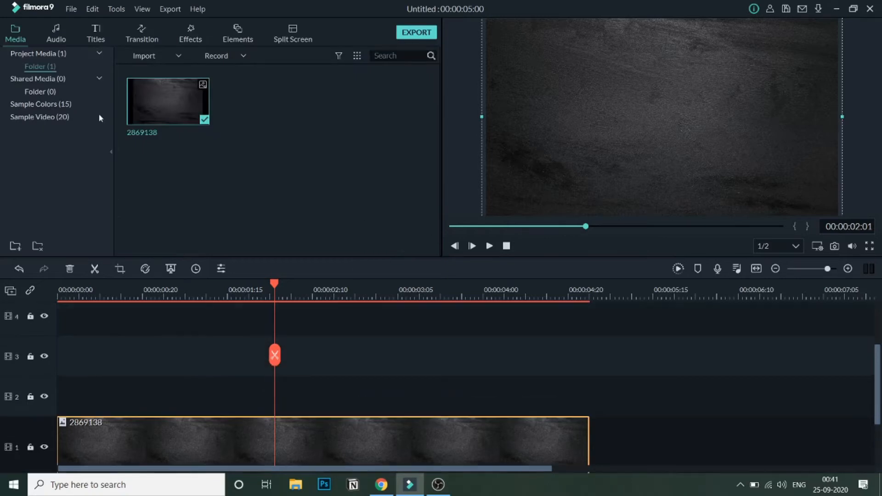
Add the Default Title to track 2, change its text to 'Neon' and font size 150
left_click(96, 33)
type("N")
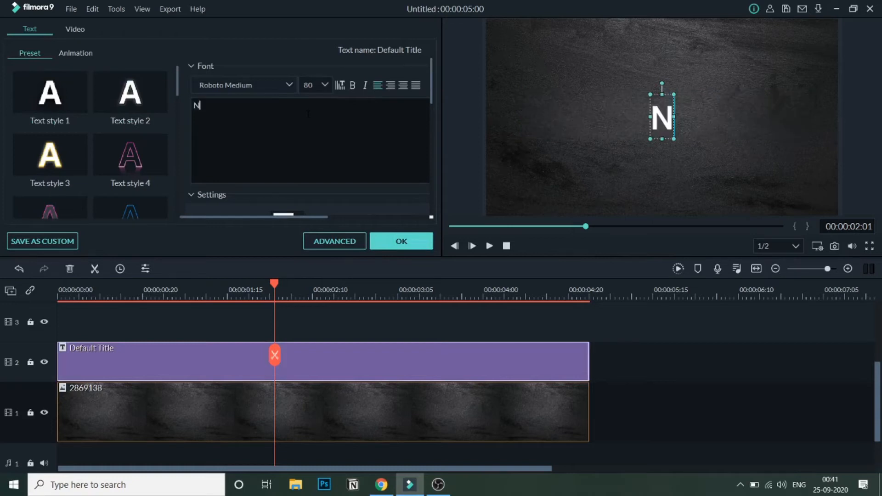
type("eon")
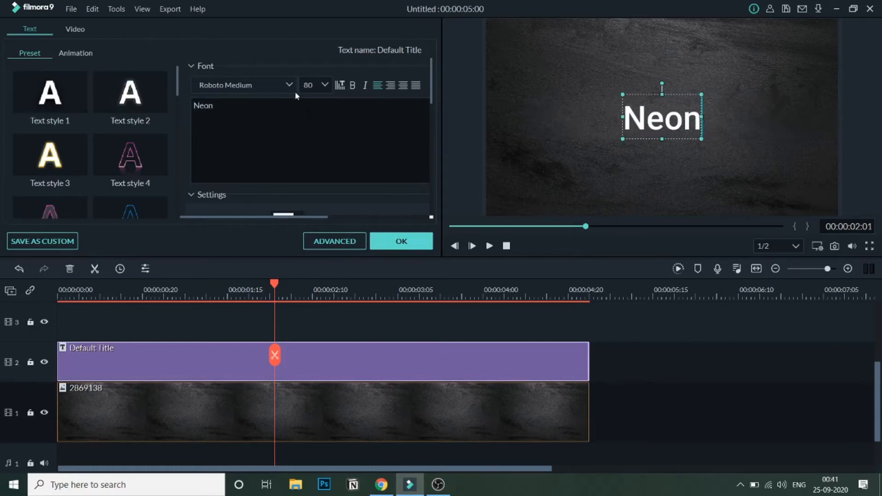
left_click(324, 85)
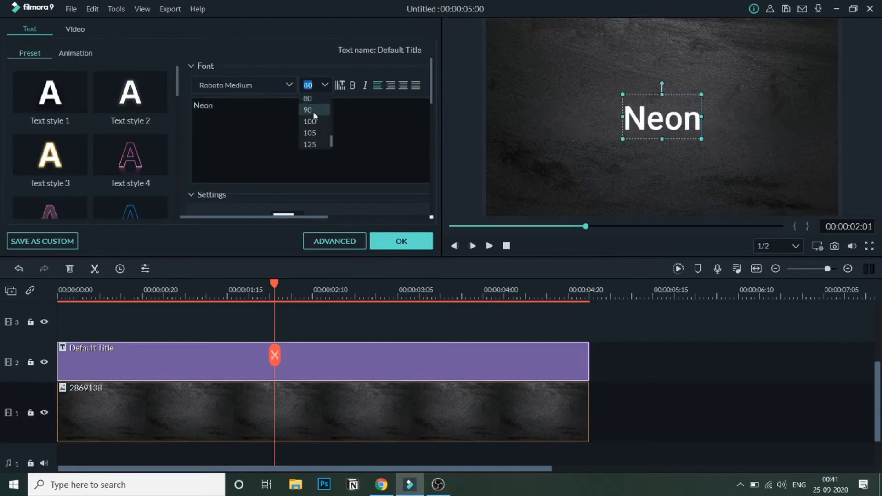
type("150")
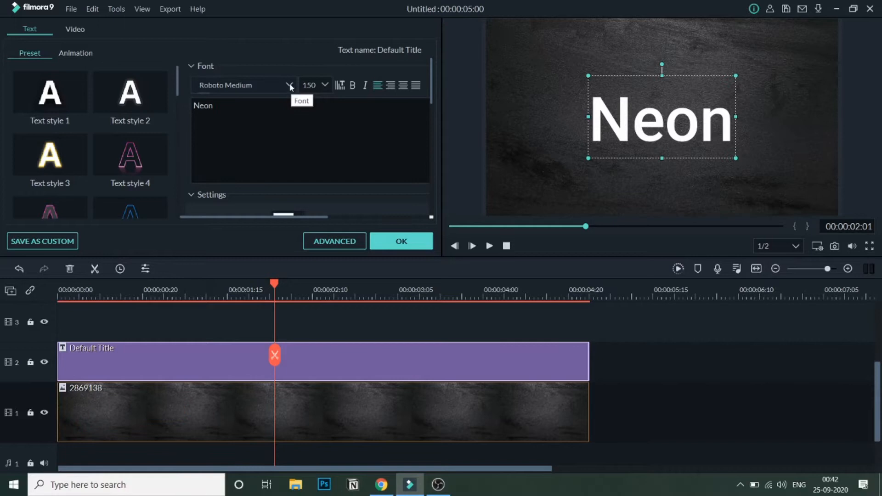
Switch the Neon title's font to Roboto Thin and bring up the advanced text editor
left_click(289, 85)
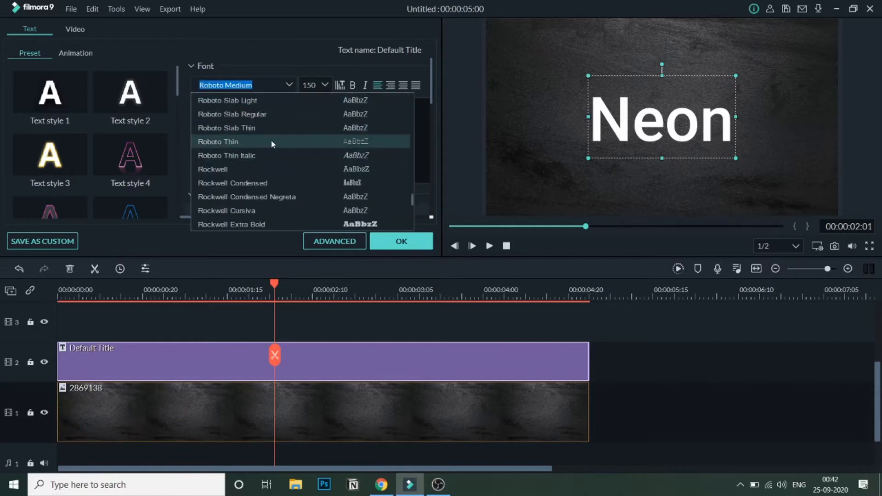
left_click(218, 141)
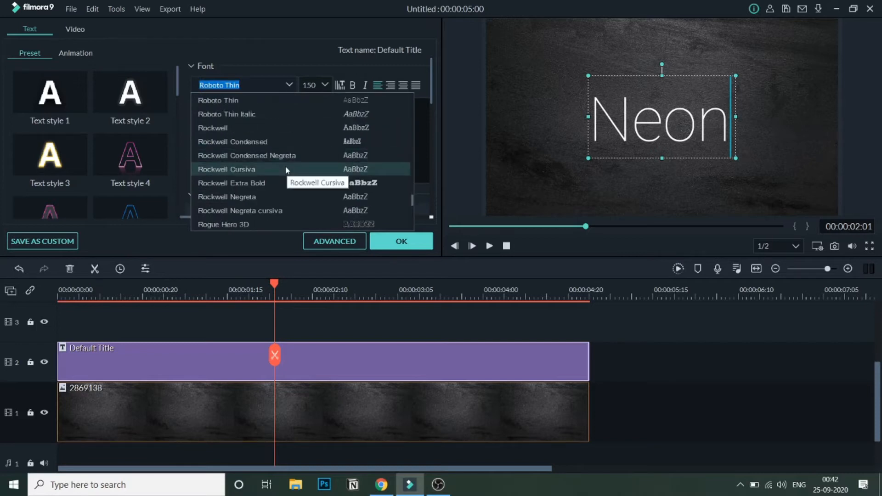
mouse_move(301, 155)
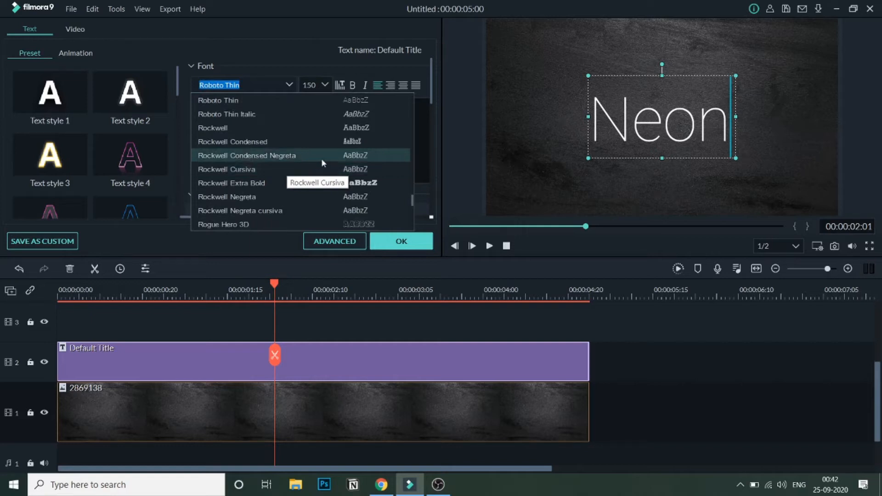
scroll("down", 3)
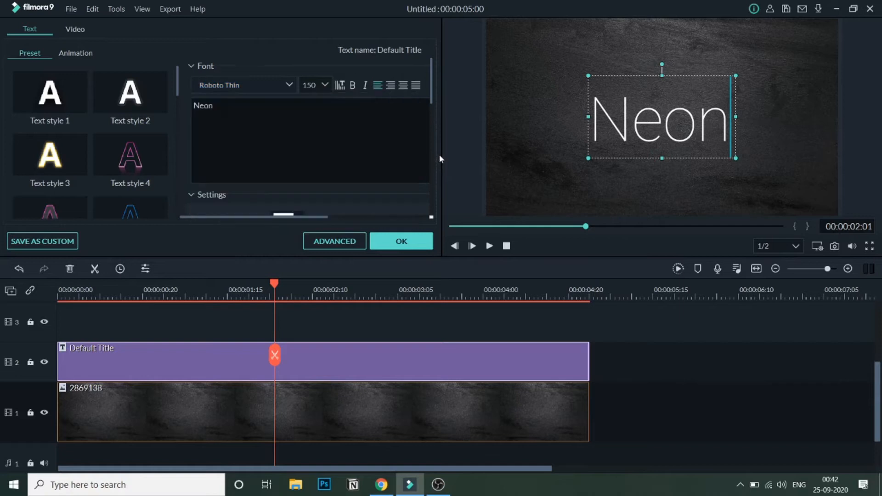
left_click(334, 241)
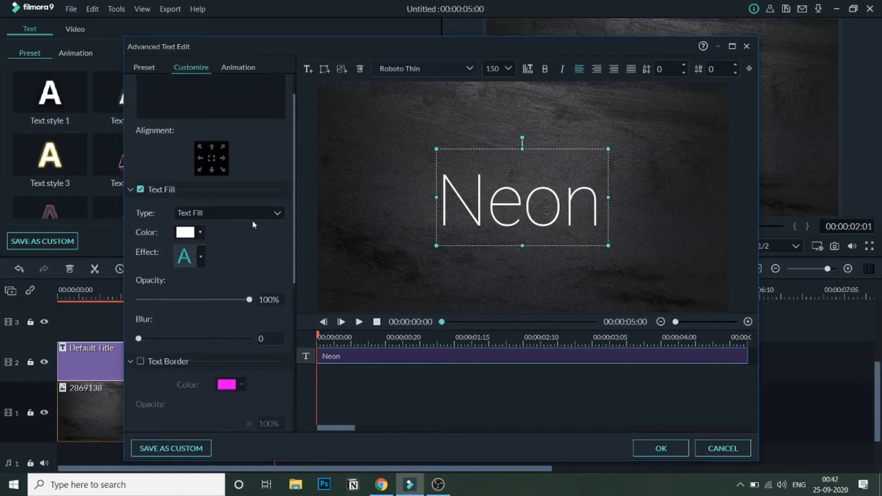
Set the Neon text fill to light gray and enable Text Border
scroll("down", 3)
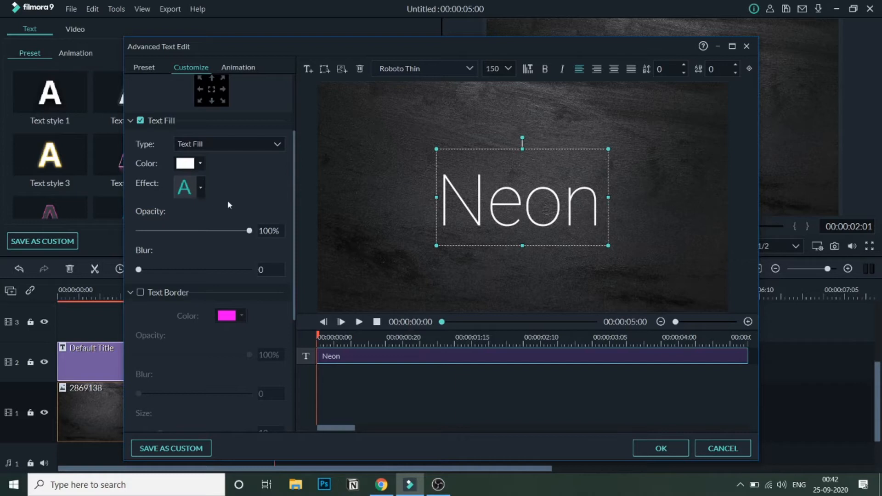
mouse_move(201, 163)
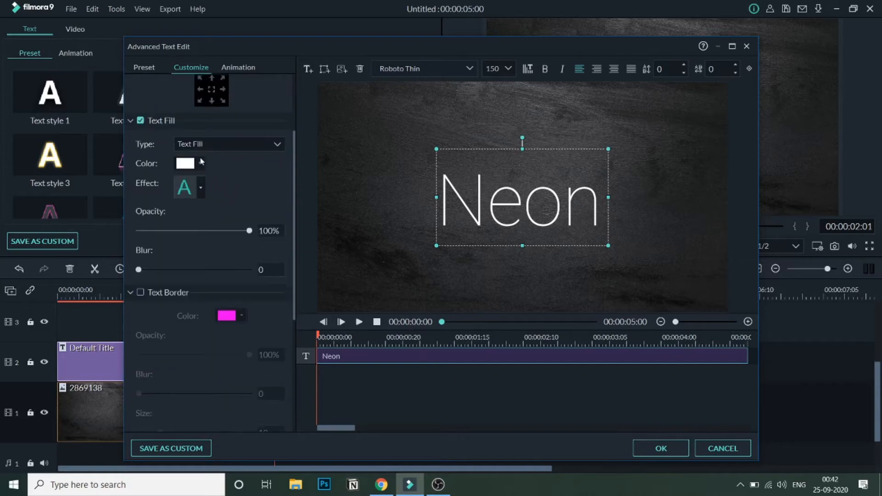
left_click(200, 163)
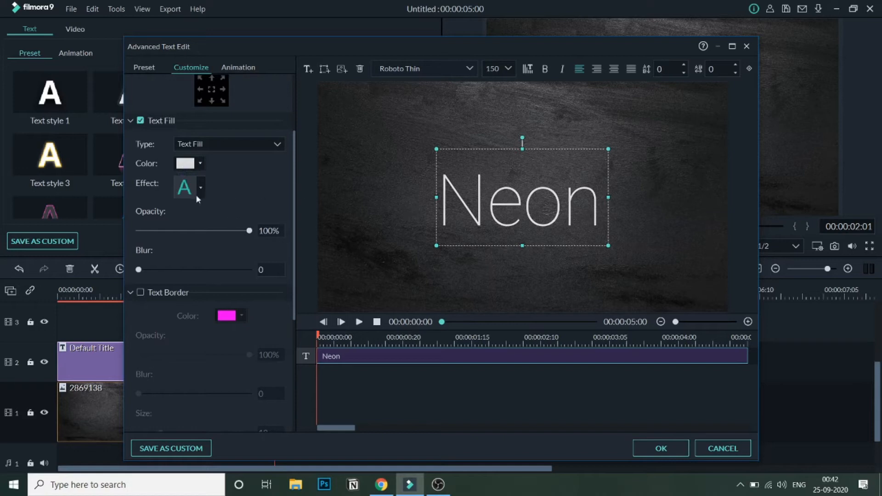
left_click(200, 163)
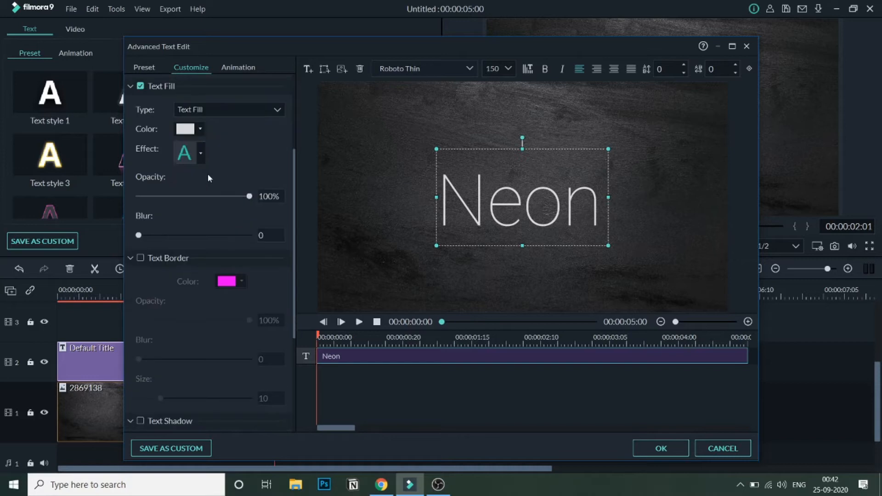
mouse_move(241, 196)
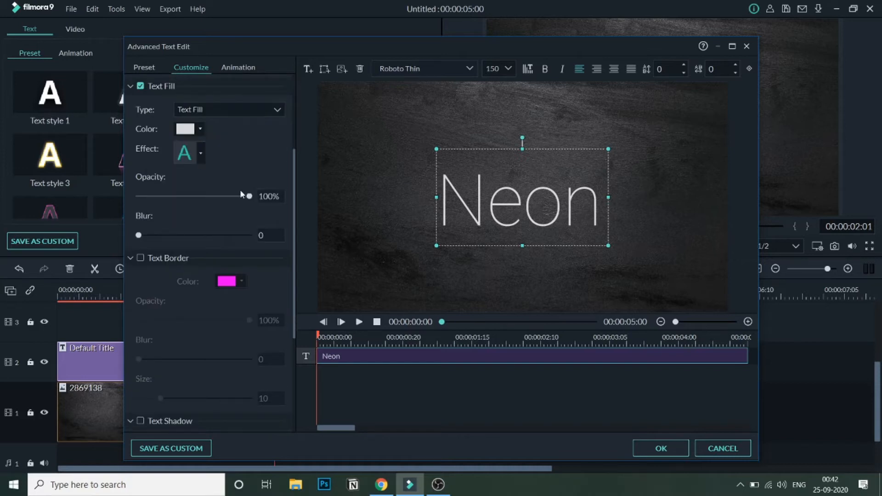
scroll("down", 3)
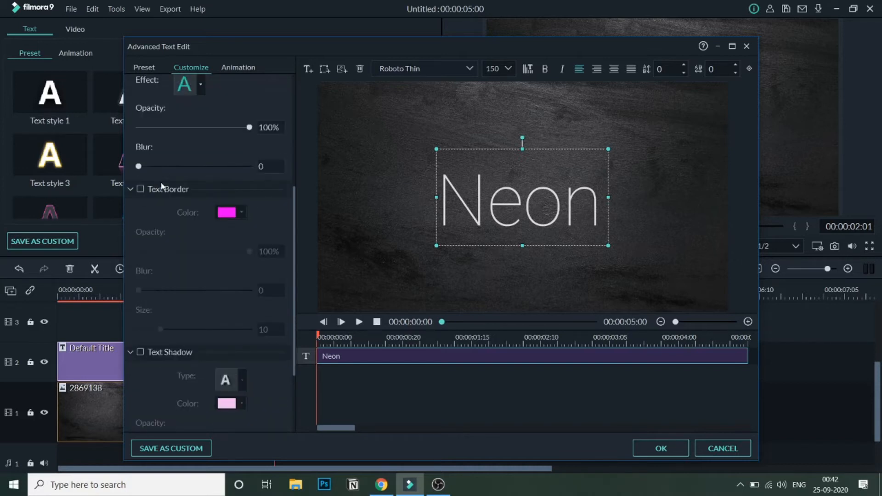
left_click(140, 189)
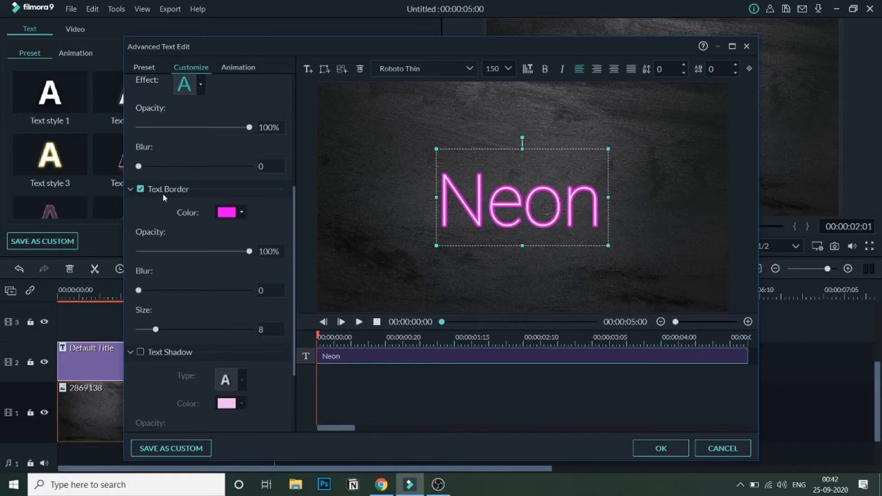
Change the text border colour to soft light pink
scroll("down", 3)
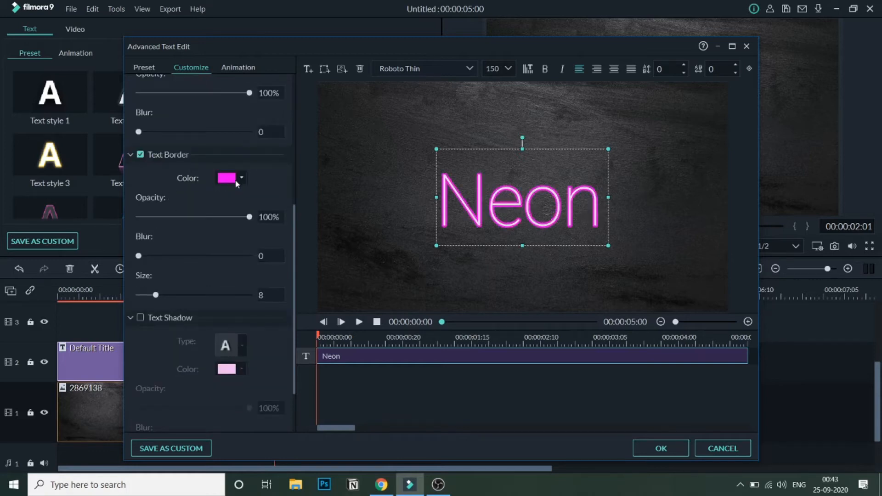
left_click(241, 178)
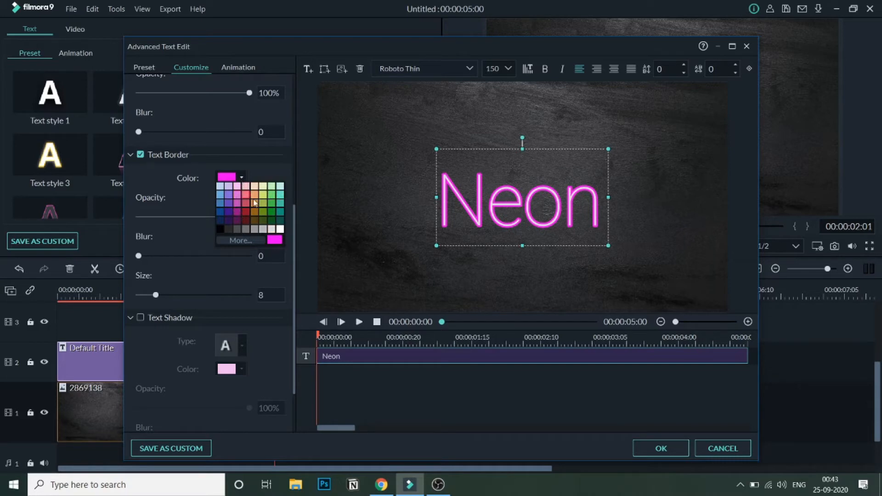
left_click(274, 203)
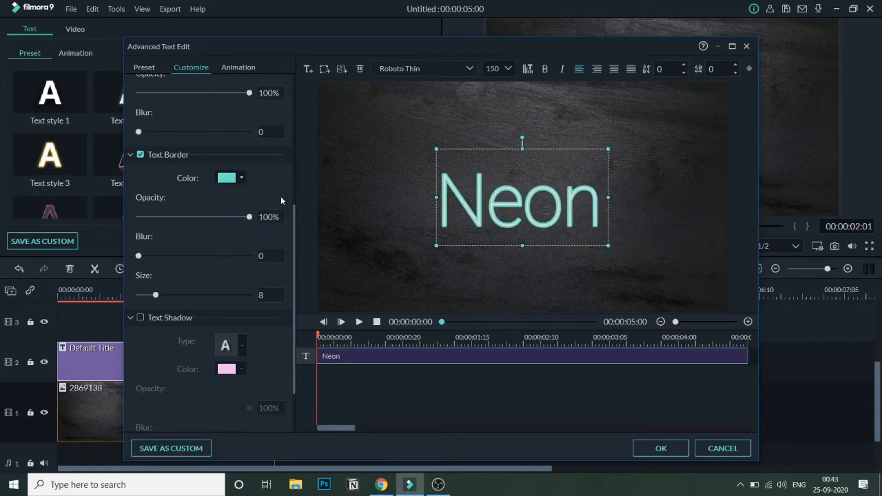
left_click(241, 178)
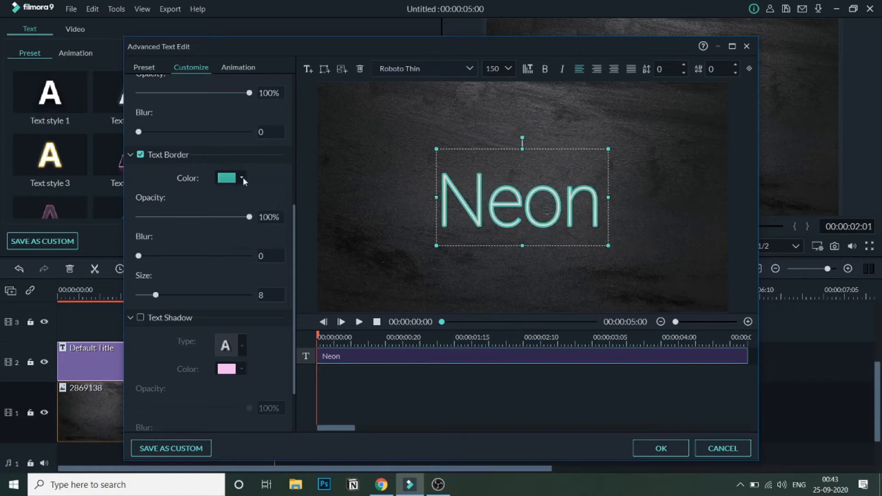
left_click(226, 179)
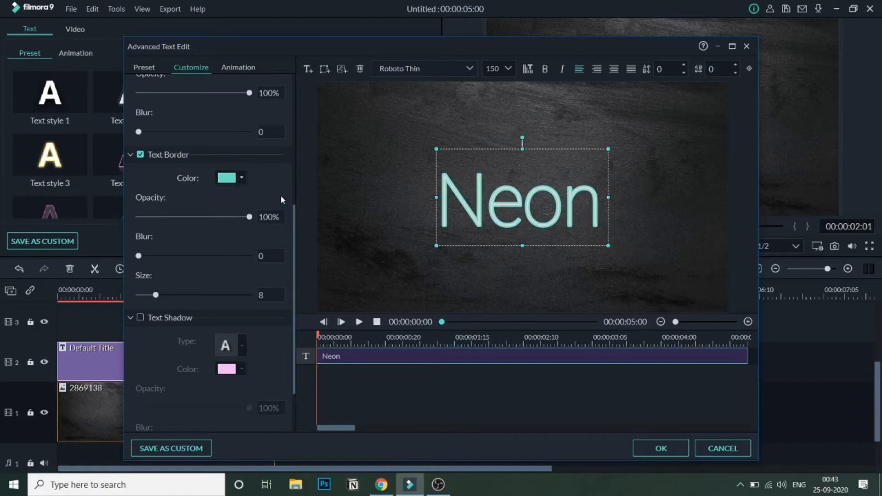
left_click(241, 177)
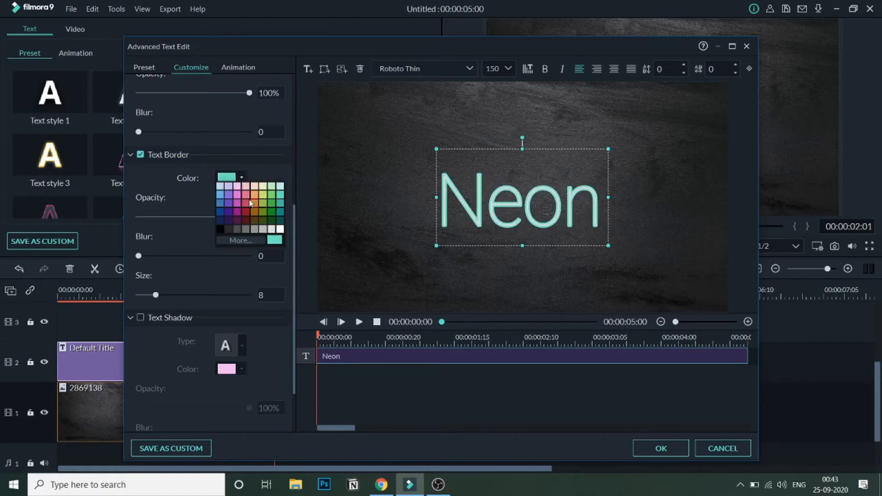
left_click(249, 194)
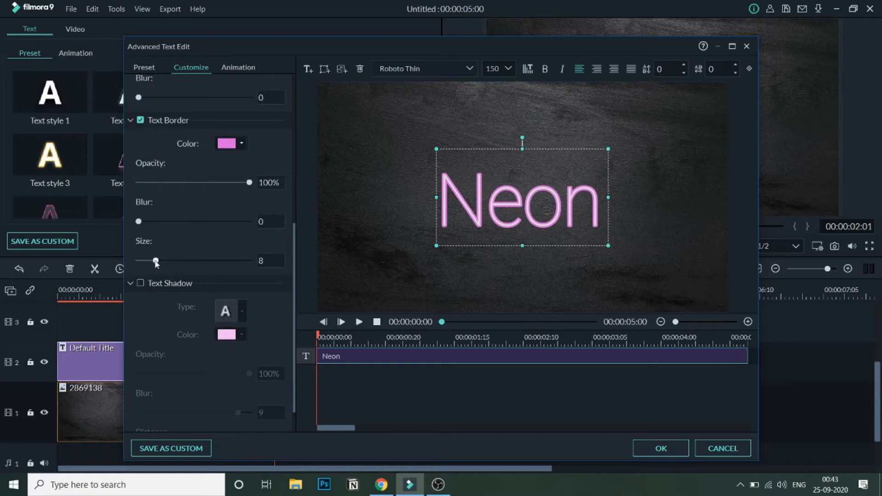
Thicken the pink border to size 11 and set the text fill blur to 2
left_click_drag(155, 261, 163, 261)
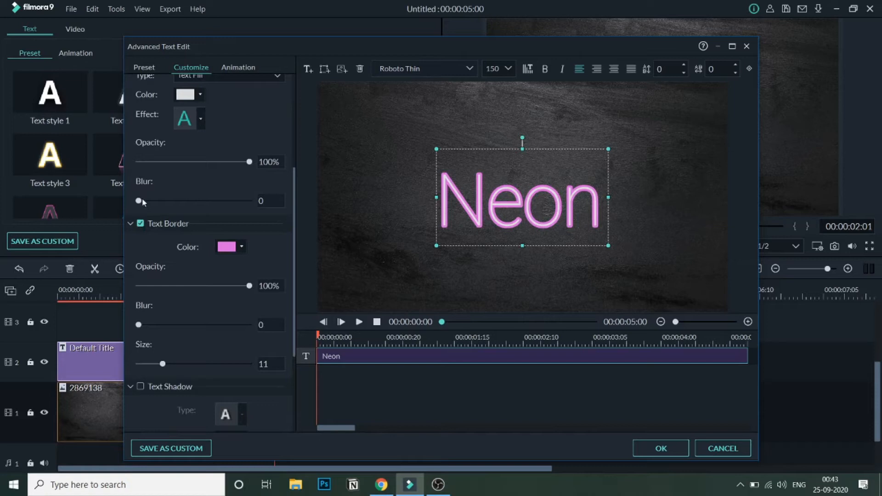
left_click_drag(139, 201, 179, 201)
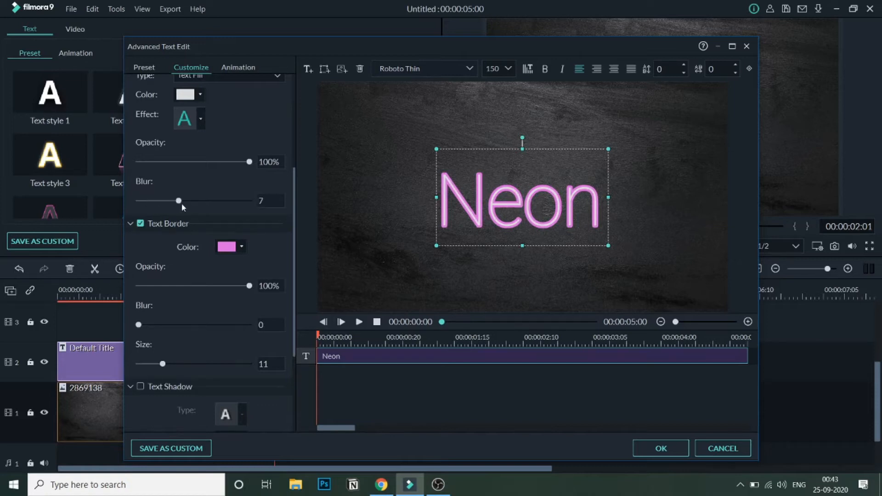
left_click_drag(179, 200, 156, 200)
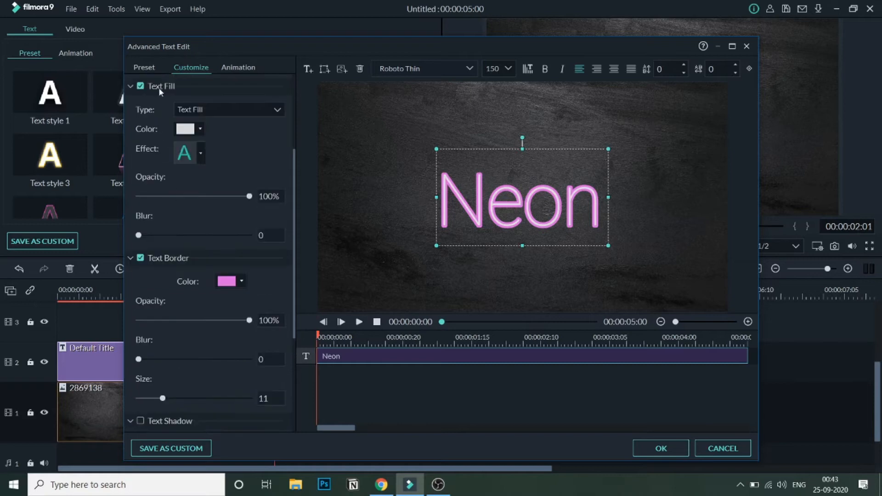
left_click_drag(138, 235, 142, 236)
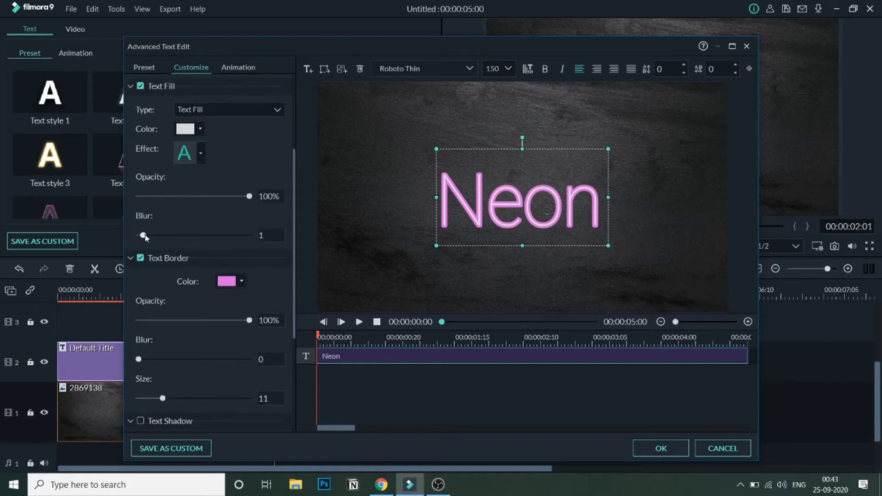
left_click_drag(143, 235, 153, 235)
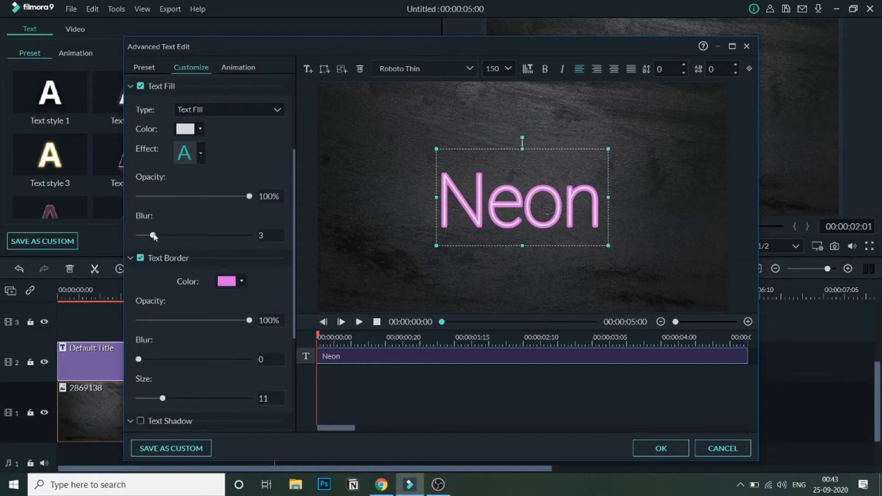
left_click_drag(153, 235, 150, 236)
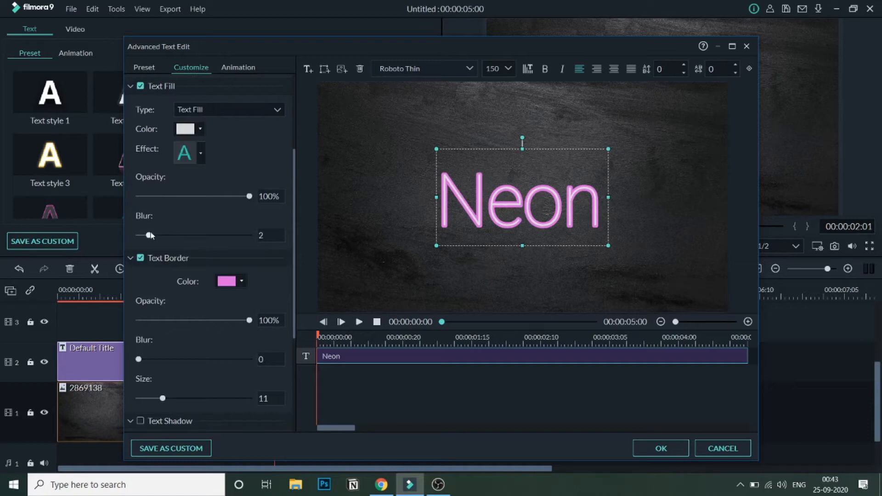
scroll("down", 3)
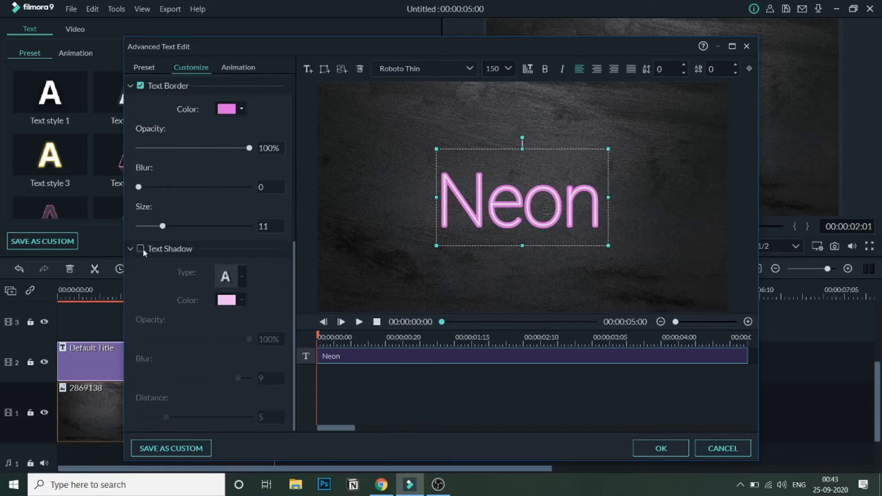
Enable Text Shadow on the Neon title and colour it light pink
left_click(140, 248)
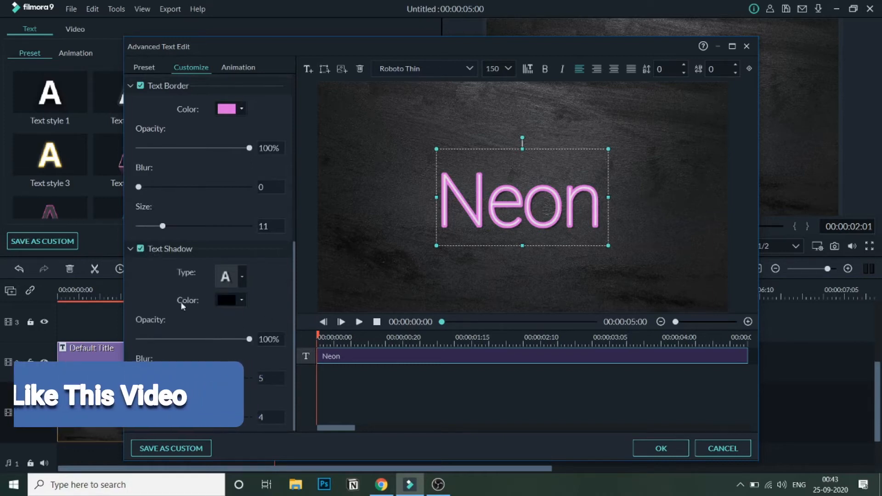
left_click(241, 300)
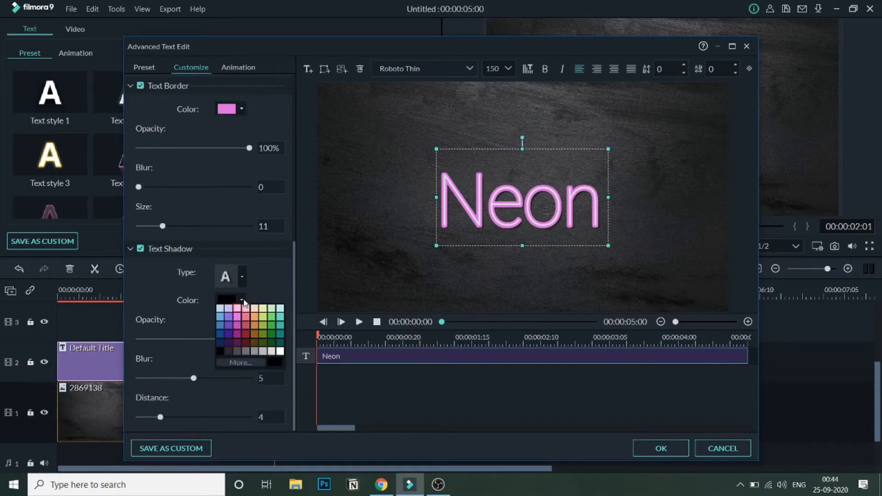
mouse_move(241, 313)
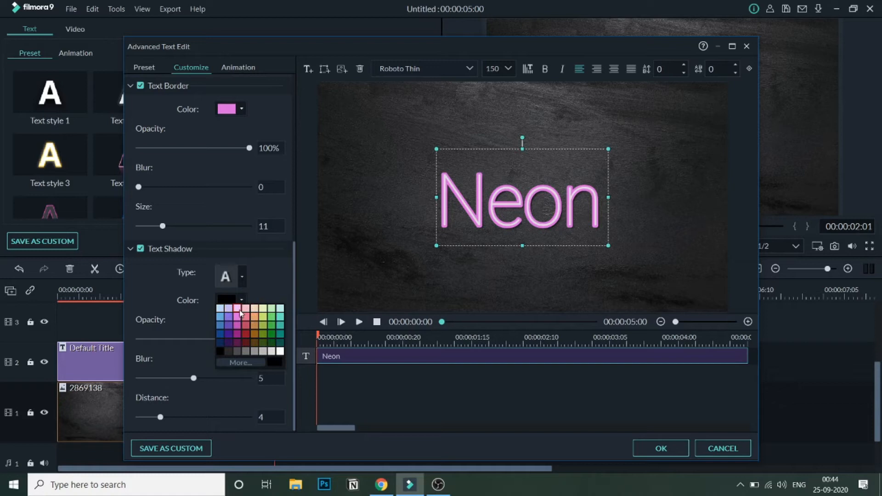
left_click(237, 308)
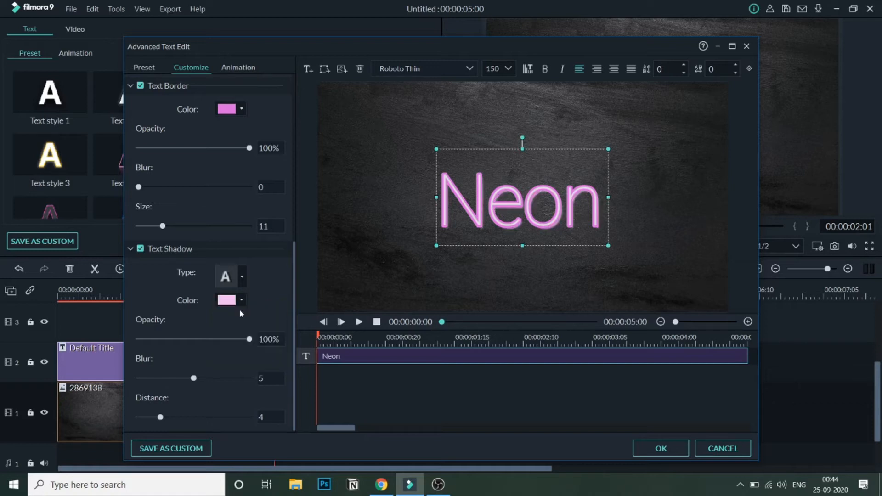
mouse_move(521, 204)
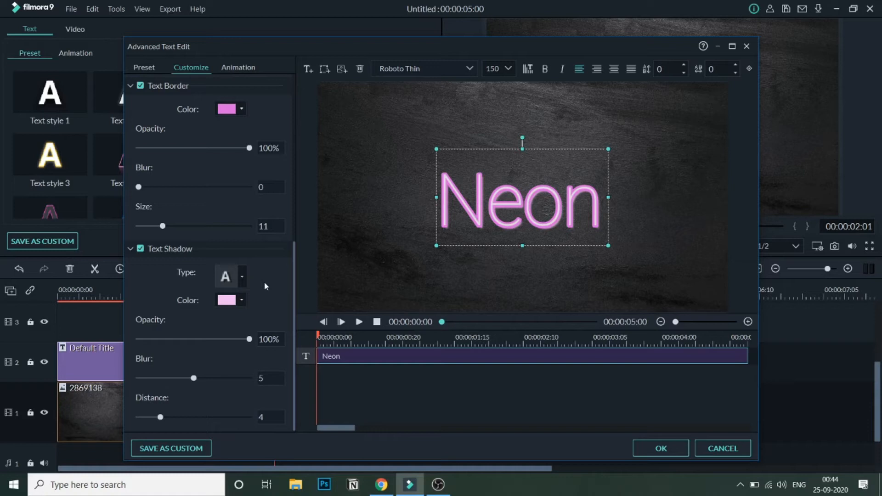
mouse_move(269, 294)
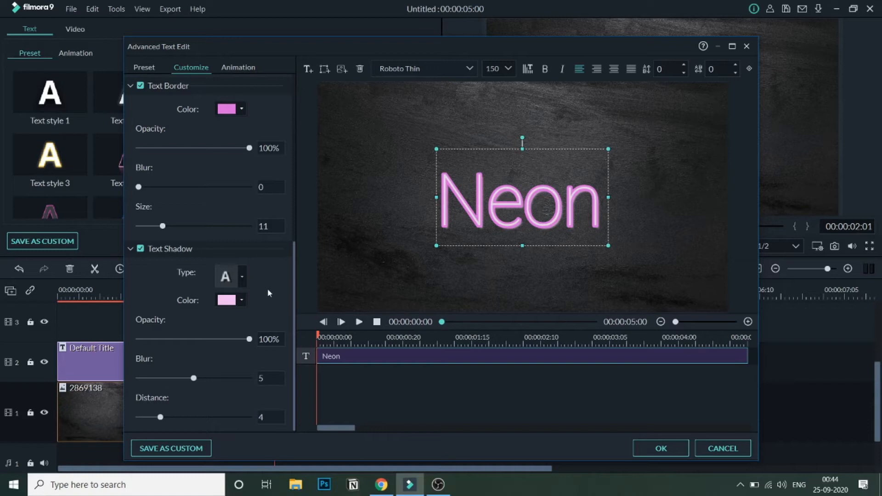
mouse_move(188, 398)
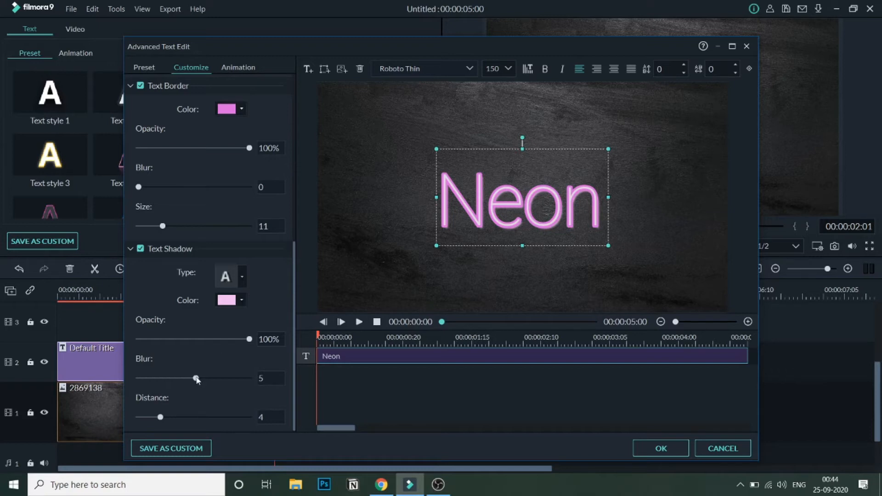
Set the pink shadow blur to 10, keeping shadow distance at 4
left_click_drag(196, 378, 153, 378)
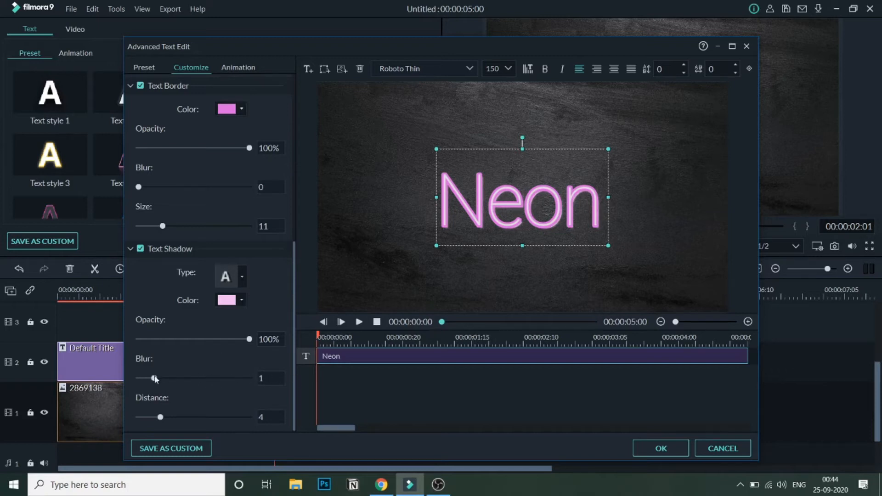
left_click_drag(153, 378, 249, 378)
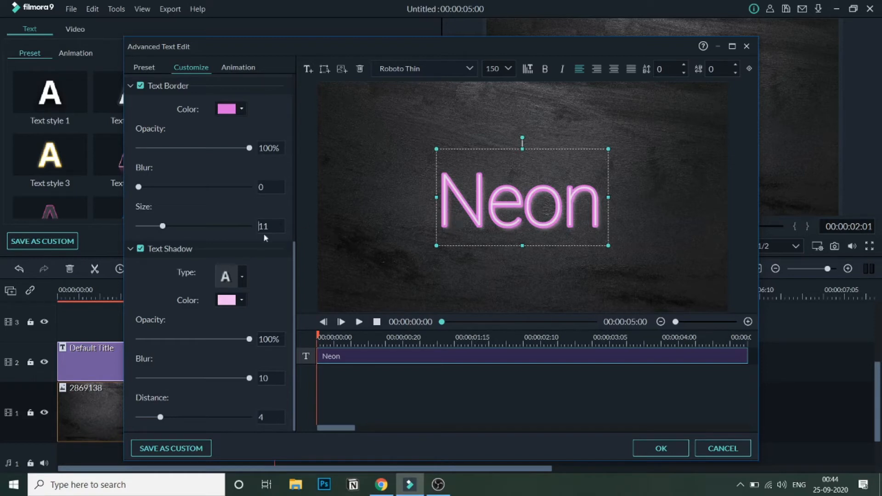
left_click_drag(161, 417, 167, 417)
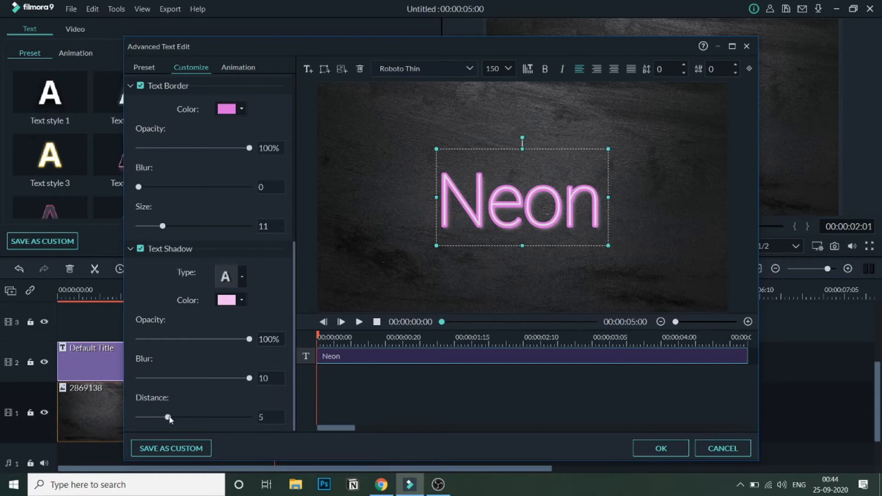
left_click_drag(166, 417, 162, 418)
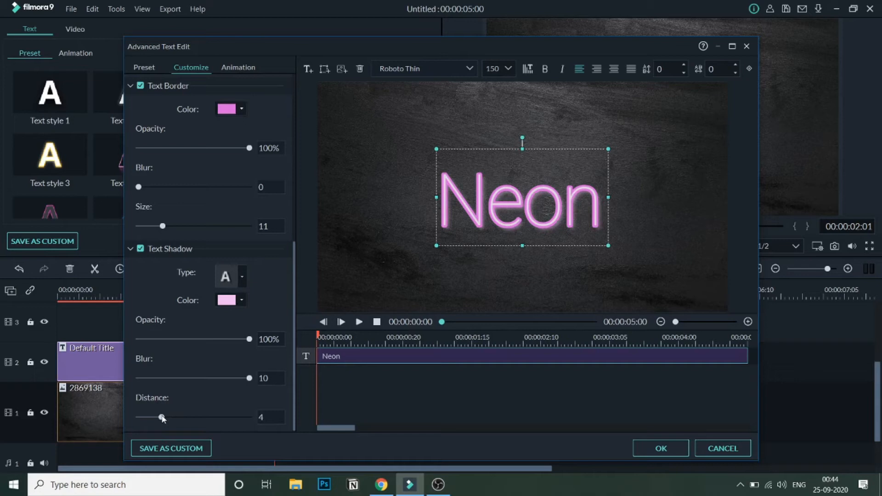
mouse_move(245, 336)
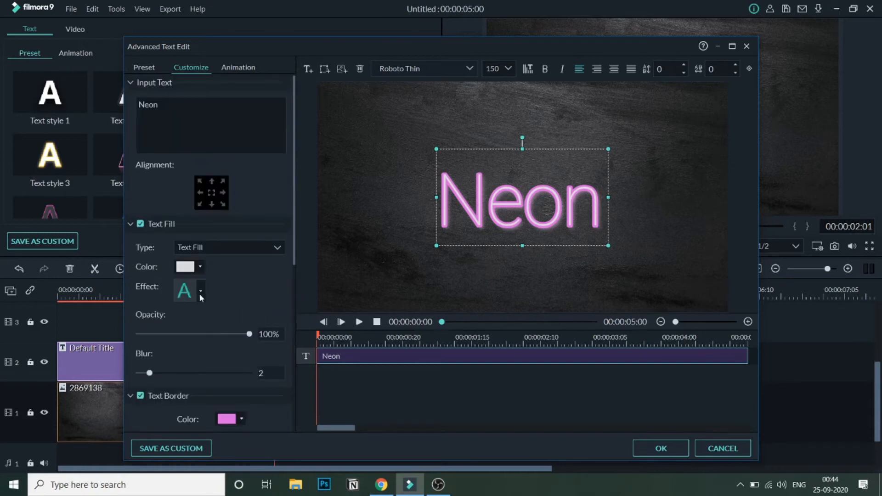
Raise the text fill blur to 8 and apply the title edits with OK
left_click_drag(147, 373, 150, 373)
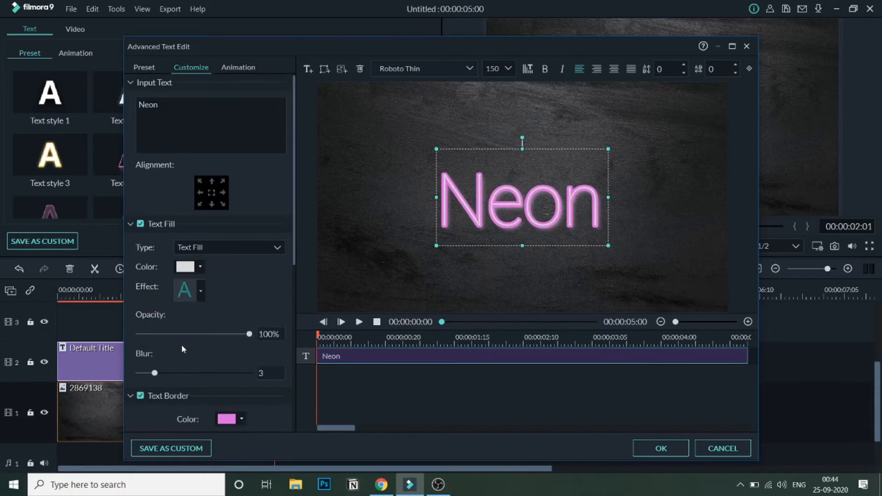
left_click(200, 290)
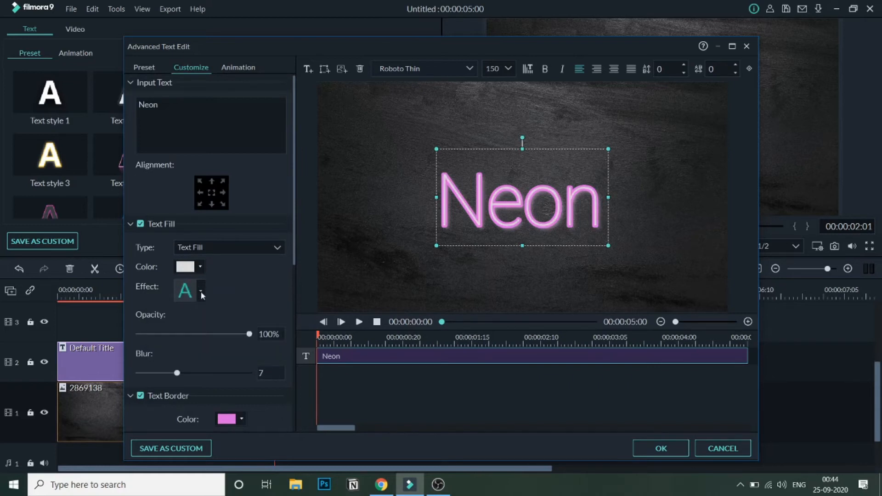
left_click_drag(178, 373, 182, 373)
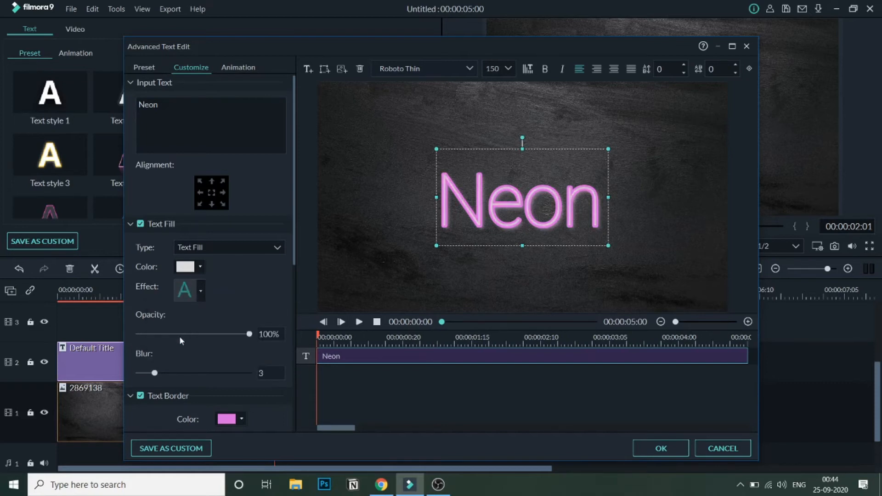
left_click_drag(147, 372, 182, 373)
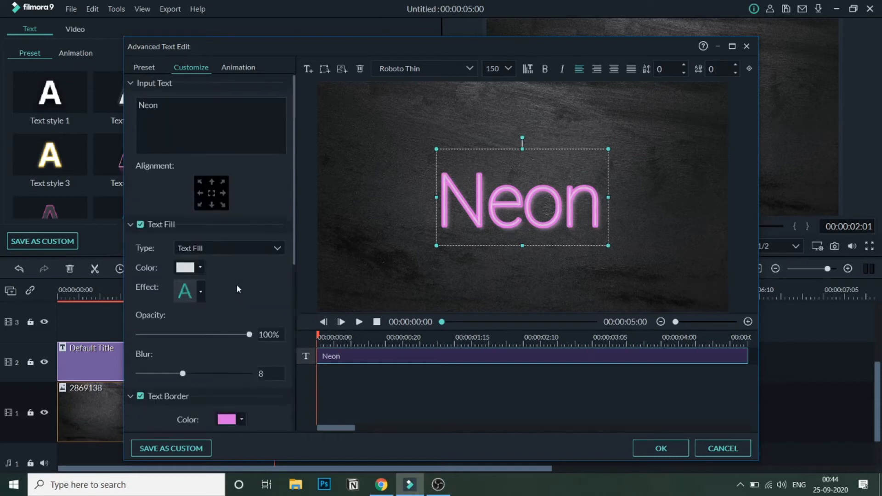
scroll("down", 3)
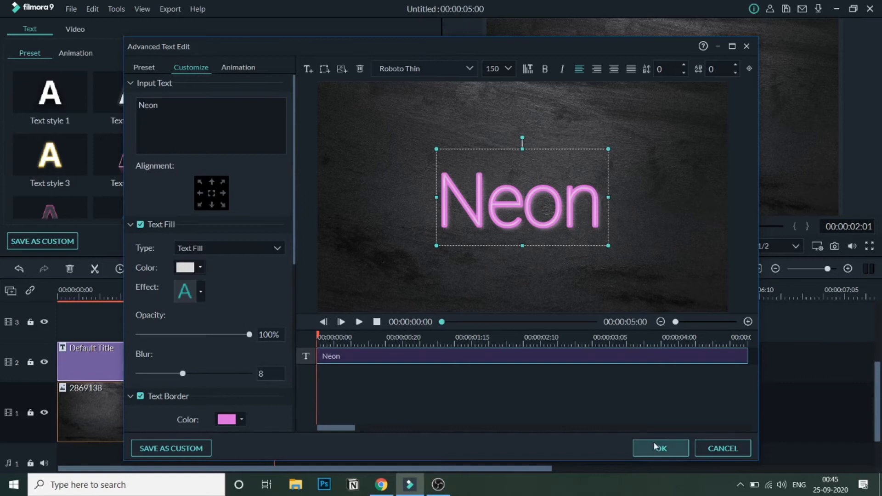
left_click(659, 449)
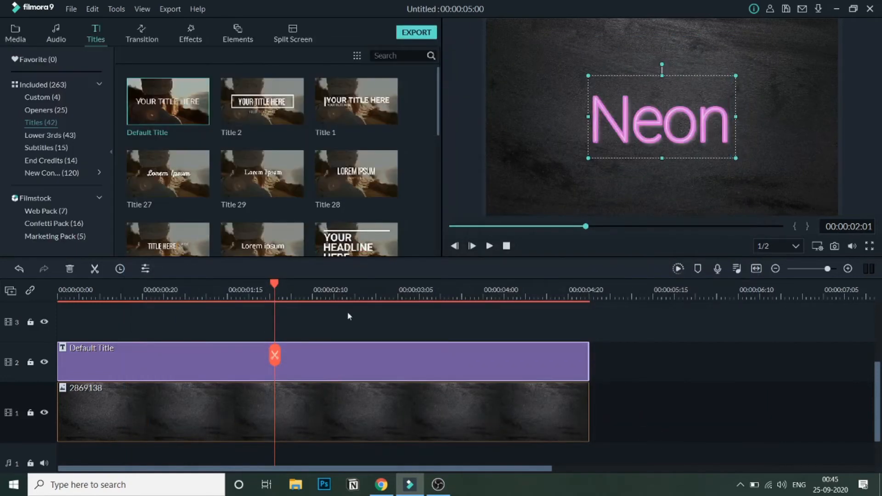
mouse_move(389, 357)
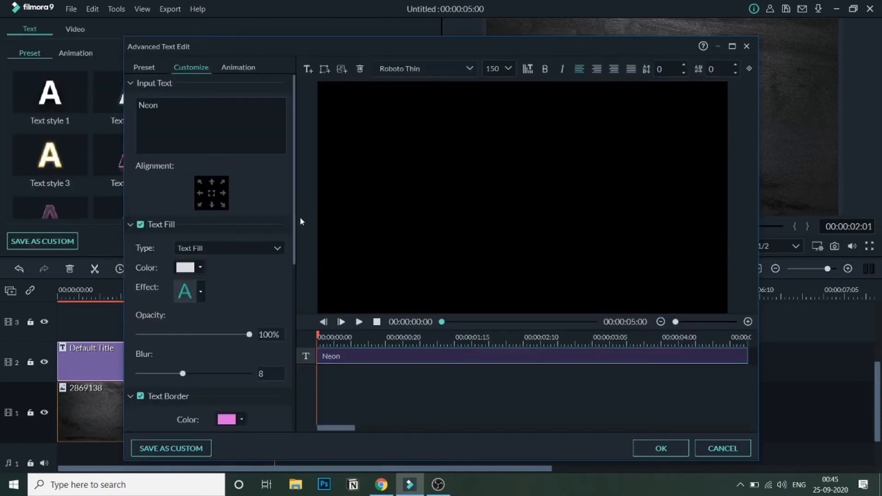
Lower the Neon title's text fill blur to 3 and apply the edits
left_click_drag(182, 373, 147, 373)
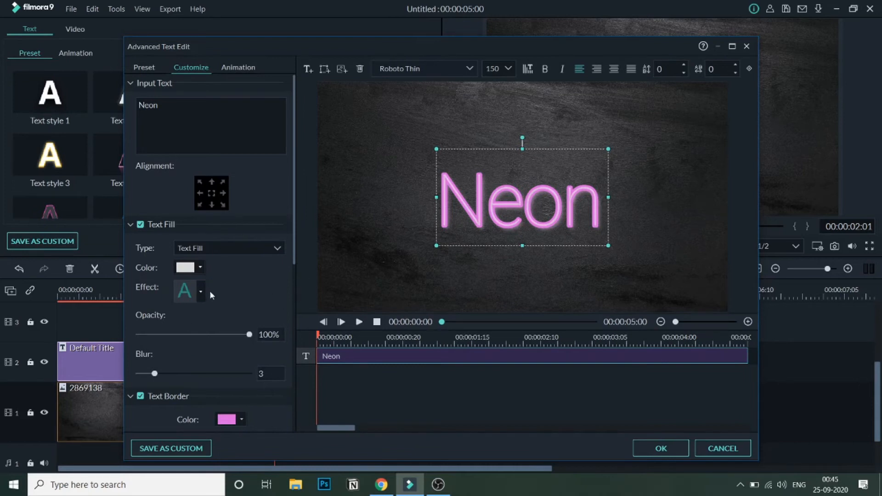
left_click(201, 291)
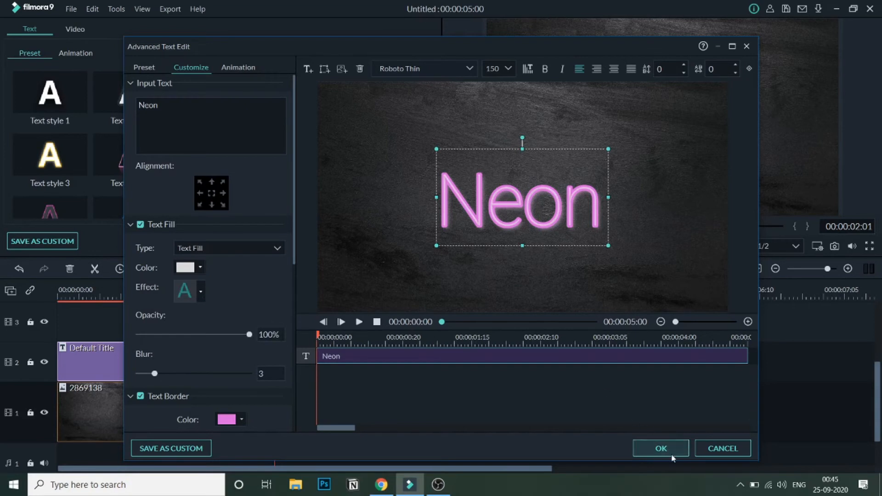
left_click(660, 449)
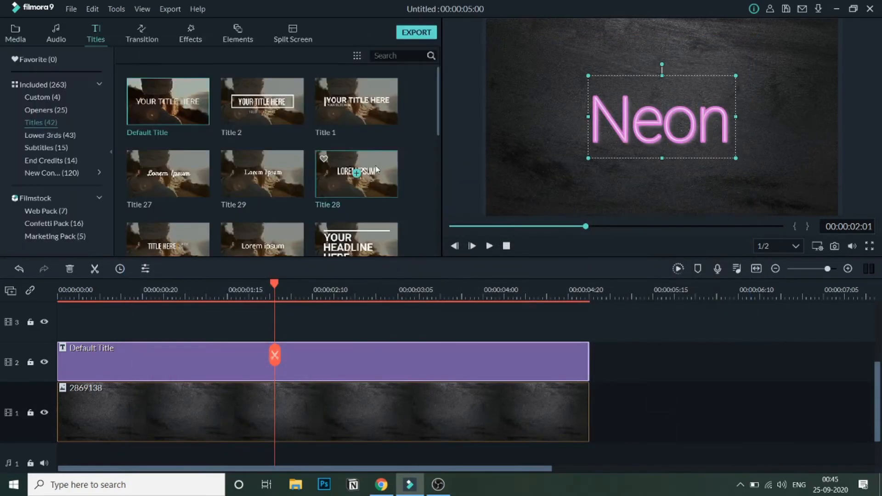
Split the upper title copy on track 3 at the 1-second mark
scroll("down", 3)
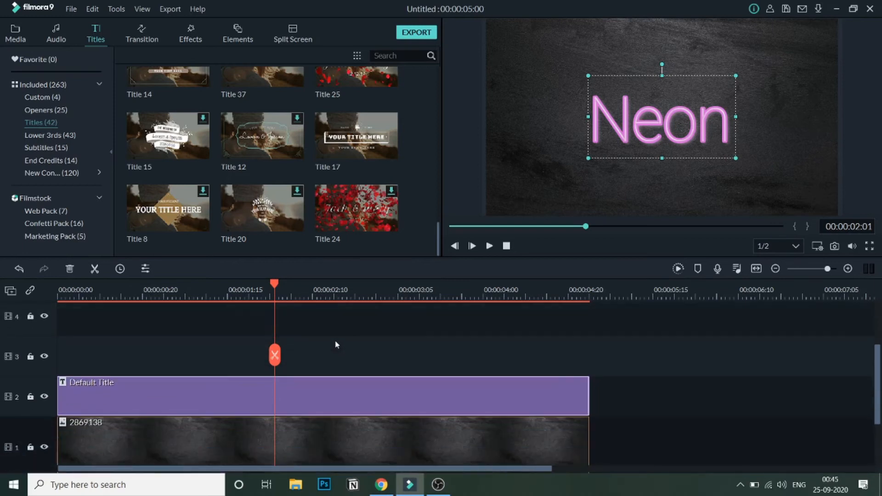
mouse_move(332, 392)
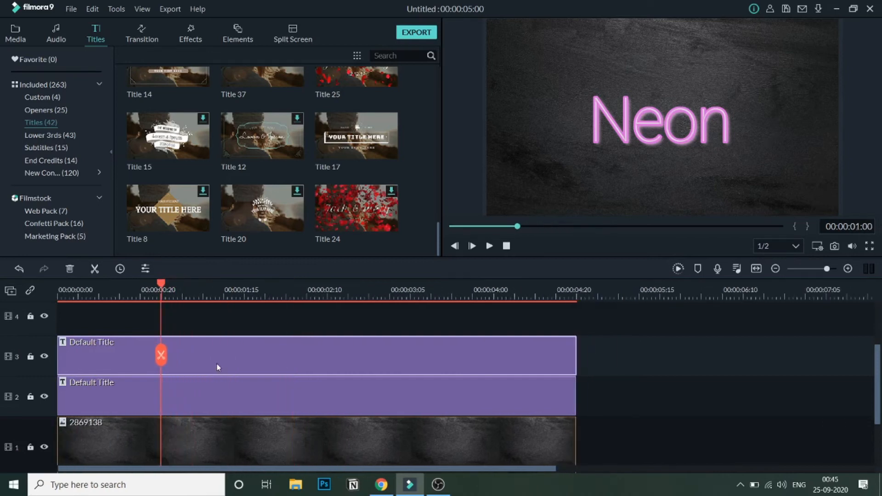
mouse_move(161, 356)
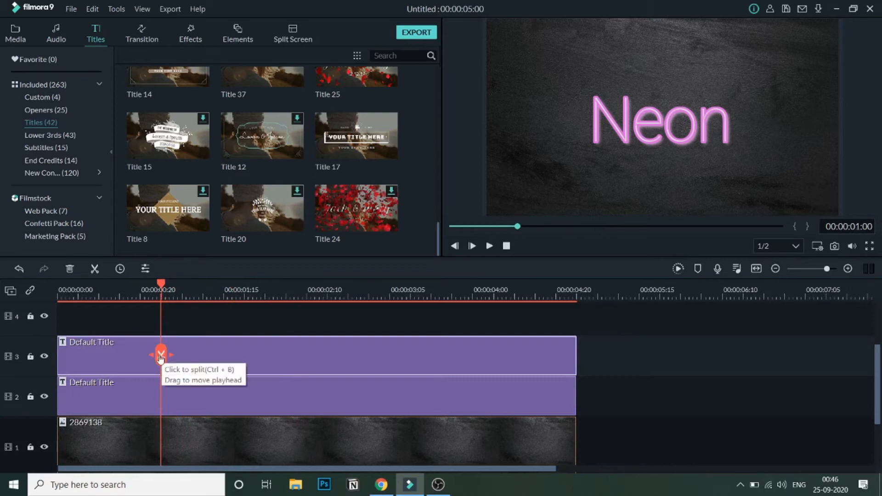
left_click(160, 355)
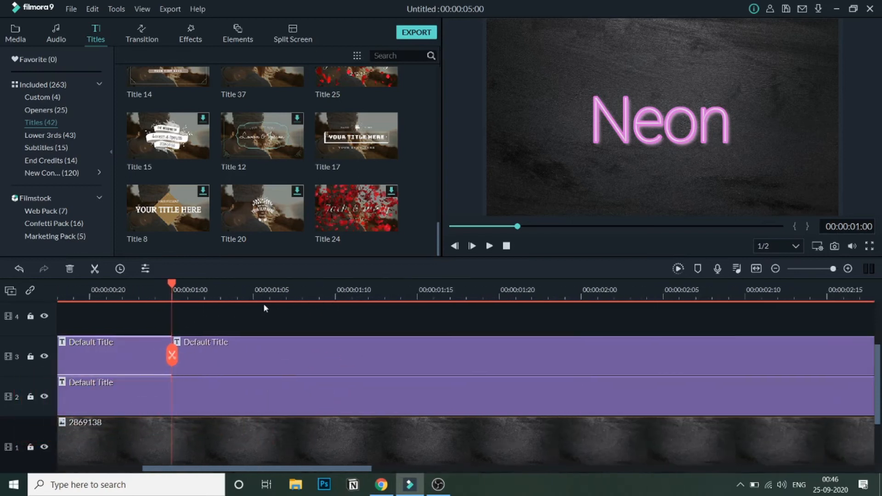
mouse_move(274, 280)
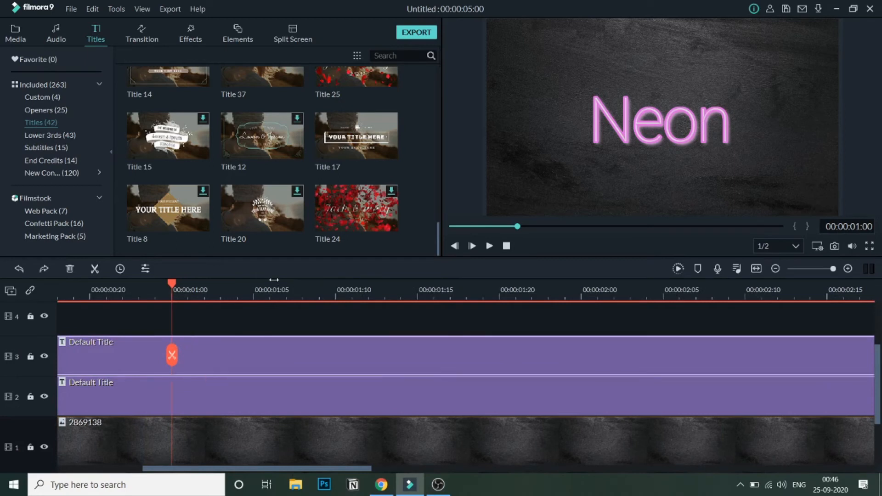
mouse_move(220, 356)
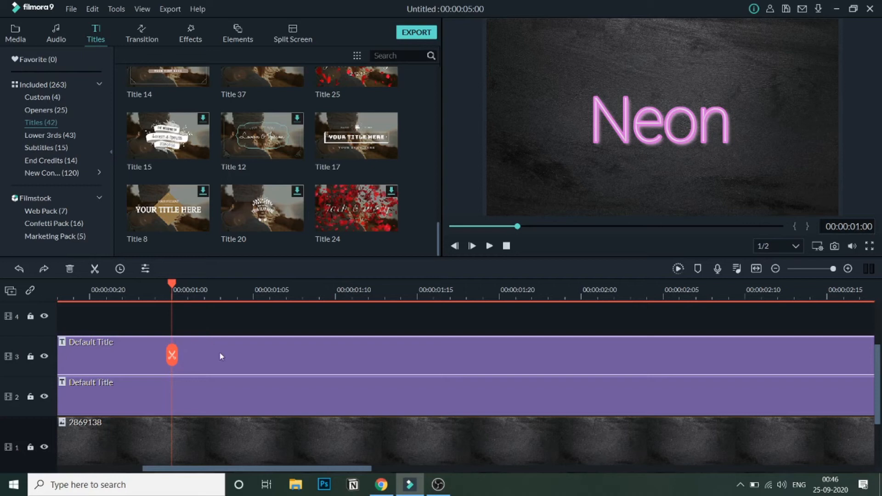
mouse_move(494, 362)
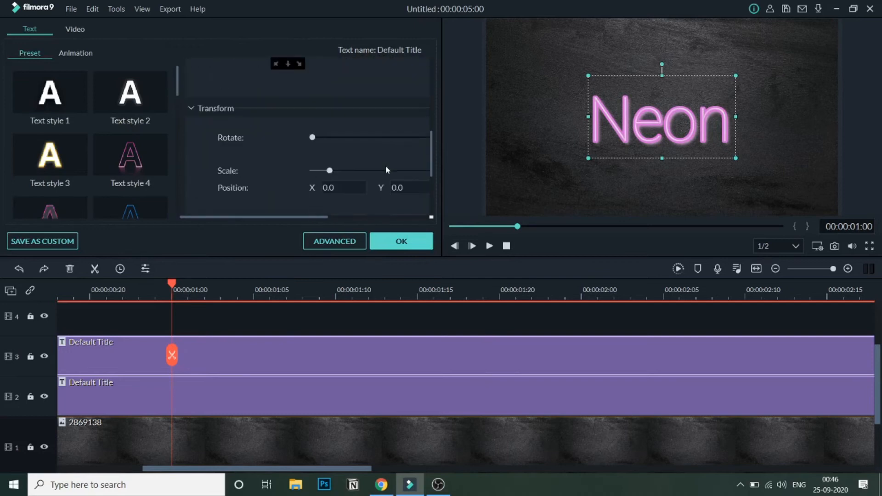
In the advanced text settings, make the title copy's border gray and its fill white
left_click(334, 241)
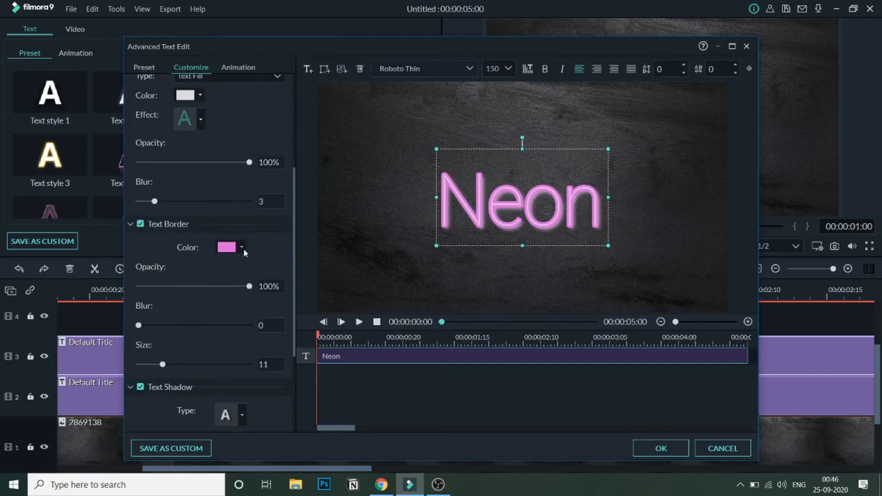
left_click(241, 248)
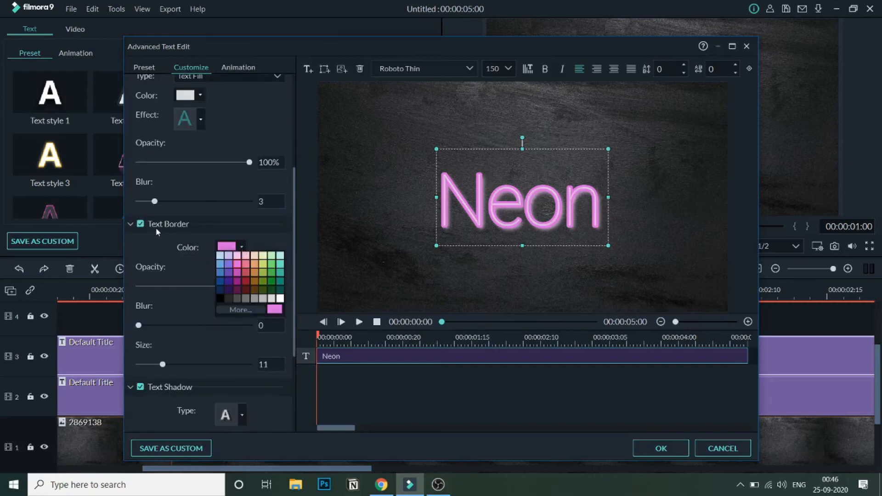
left_click(262, 301)
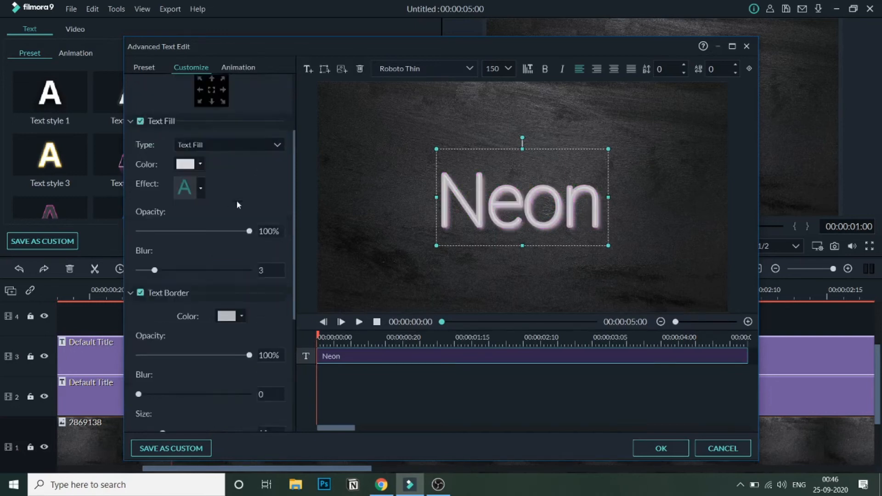
left_click(200, 163)
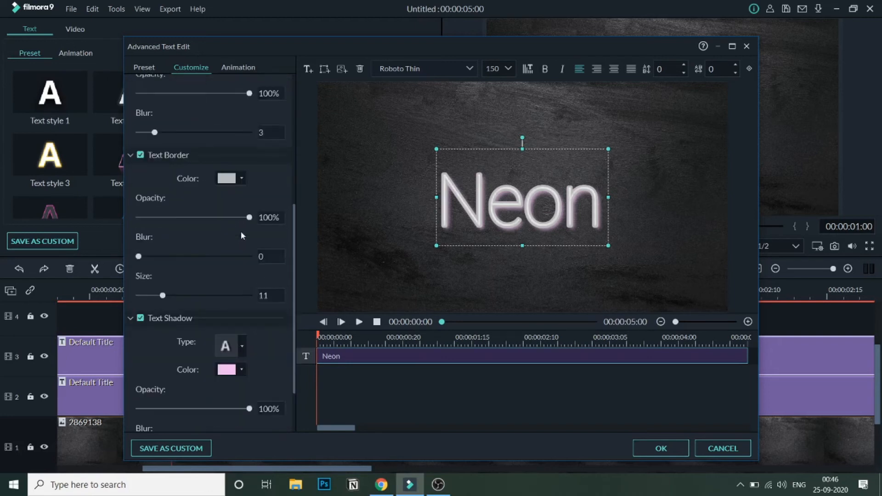
Choose a new text shadow colour and reduce the border size from 11 to 10
scroll("down", 3)
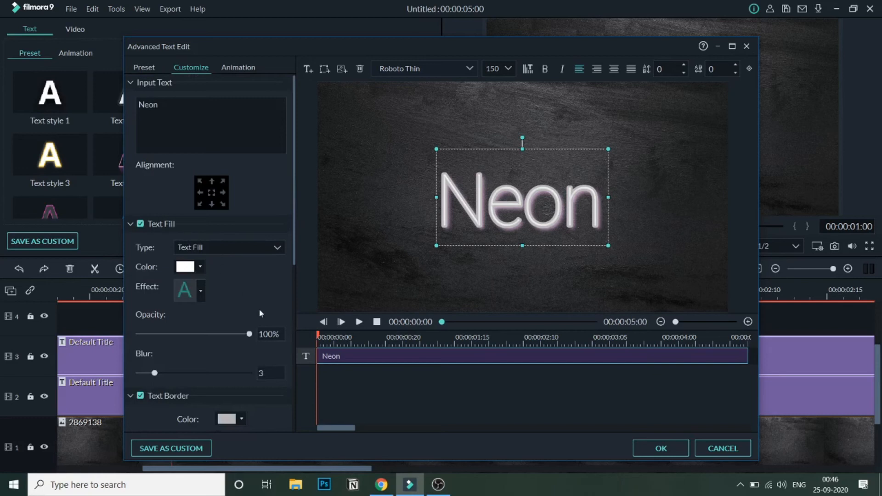
scroll("down", 3)
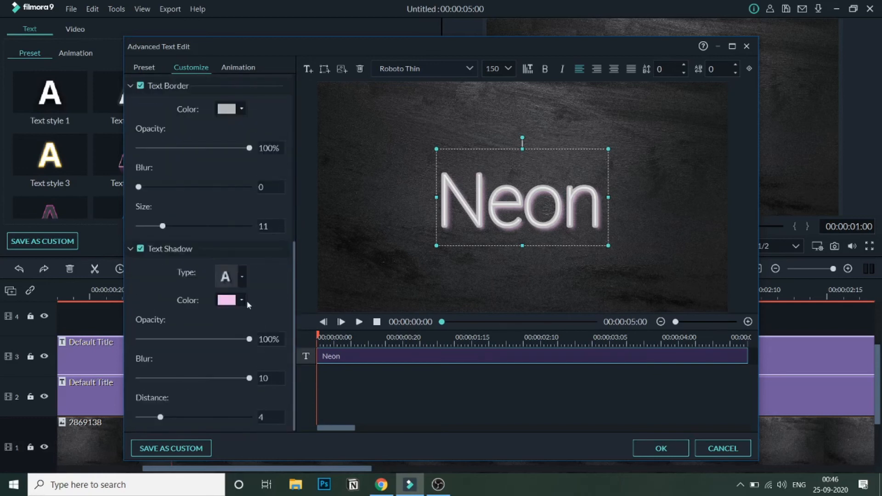
left_click(241, 300)
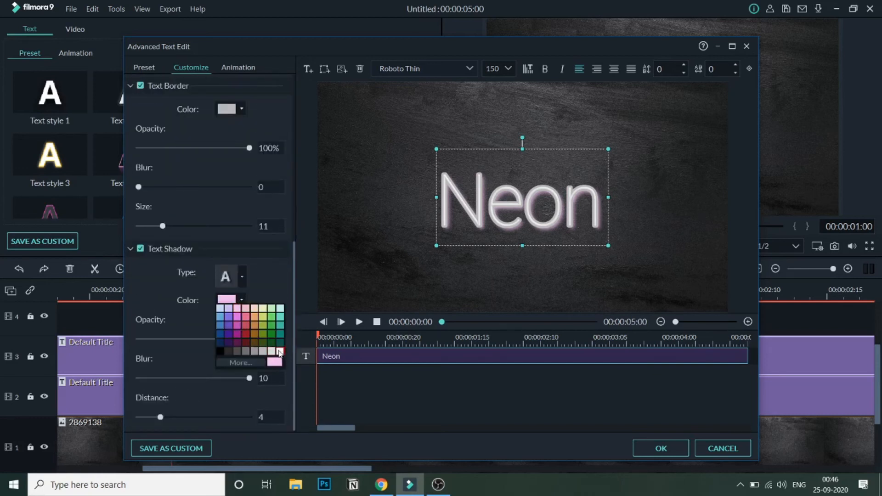
left_click(275, 362)
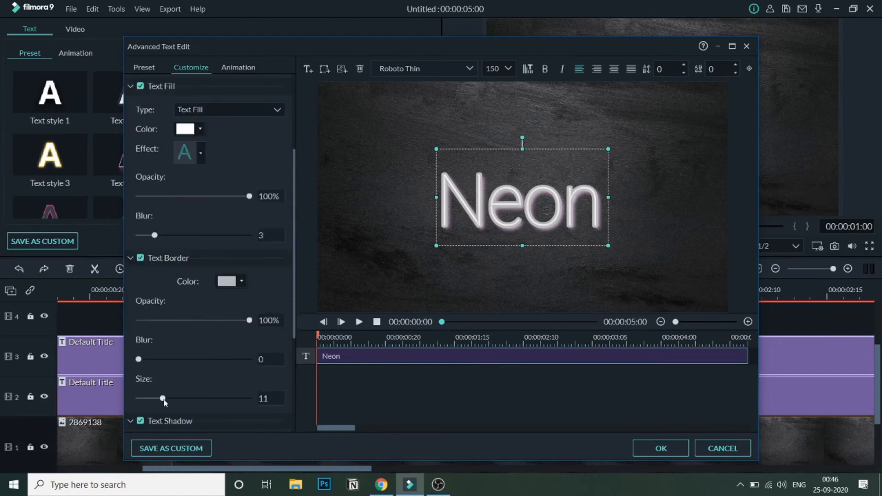
left_click_drag(163, 398, 161, 398)
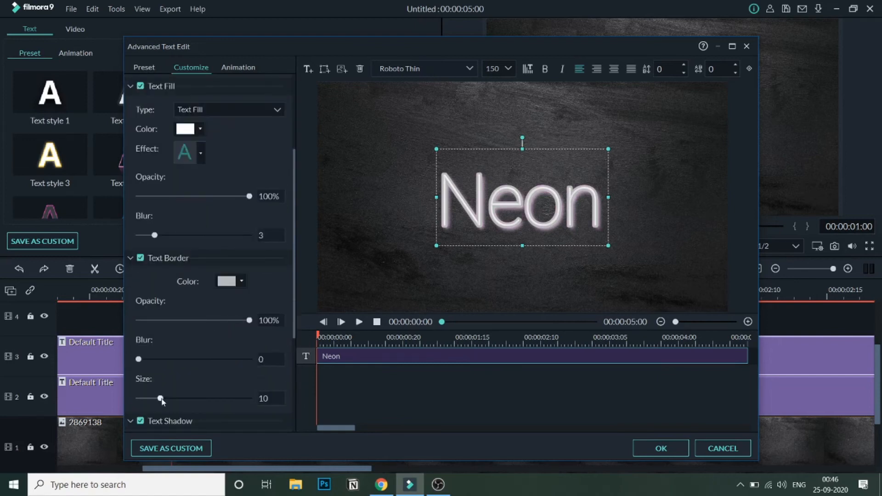
scroll("down", 3)
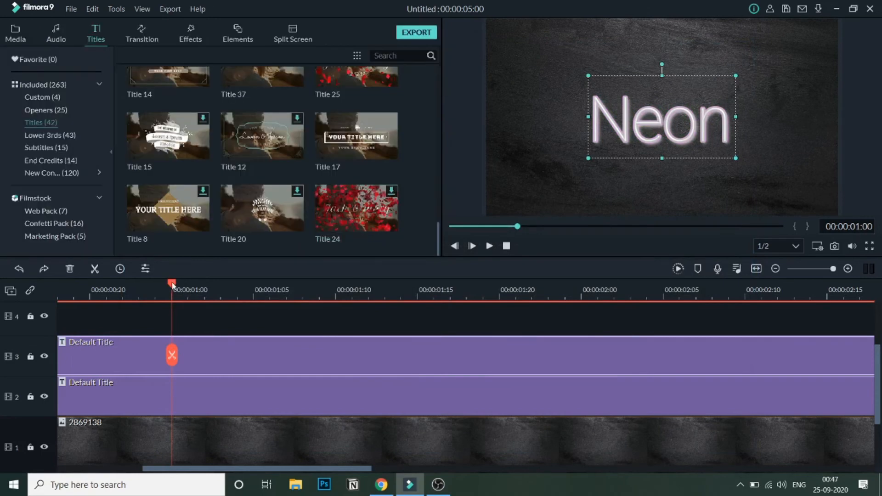
mouse_move(207, 348)
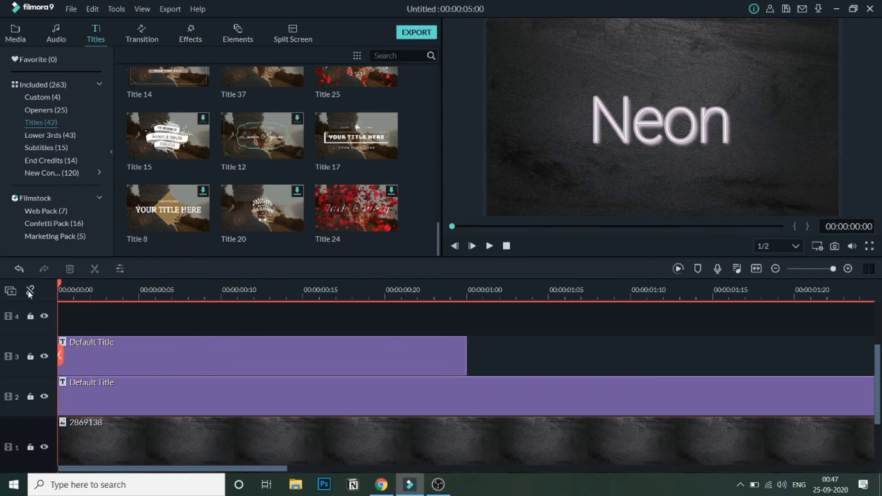
mouse_move(29, 291)
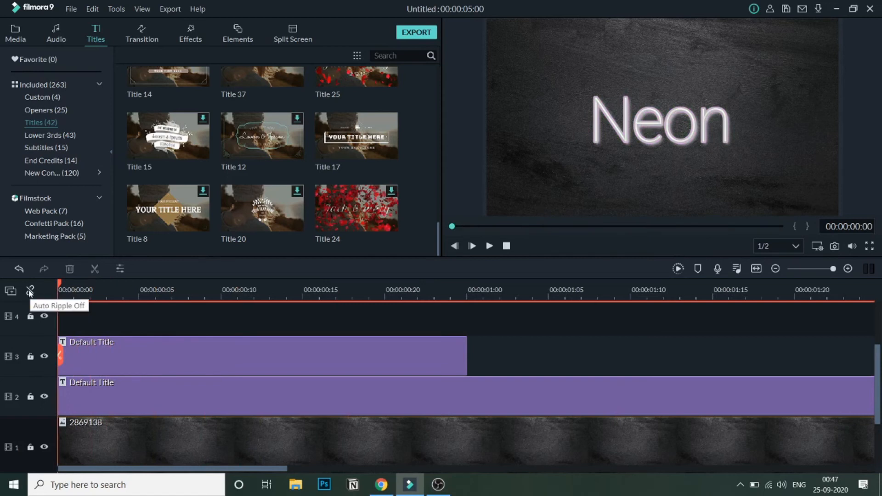
mouse_move(2, 421)
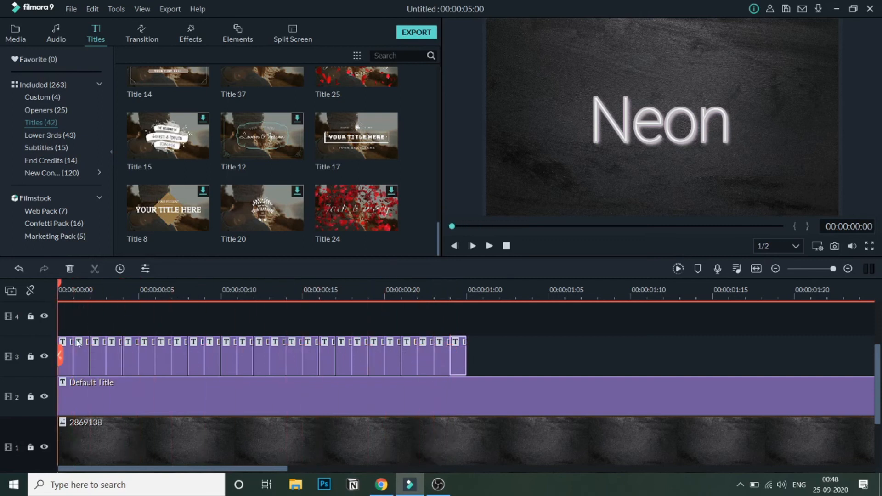
Select alternate short pieces of the track 3 title copy for deletion
left_click(78, 354)
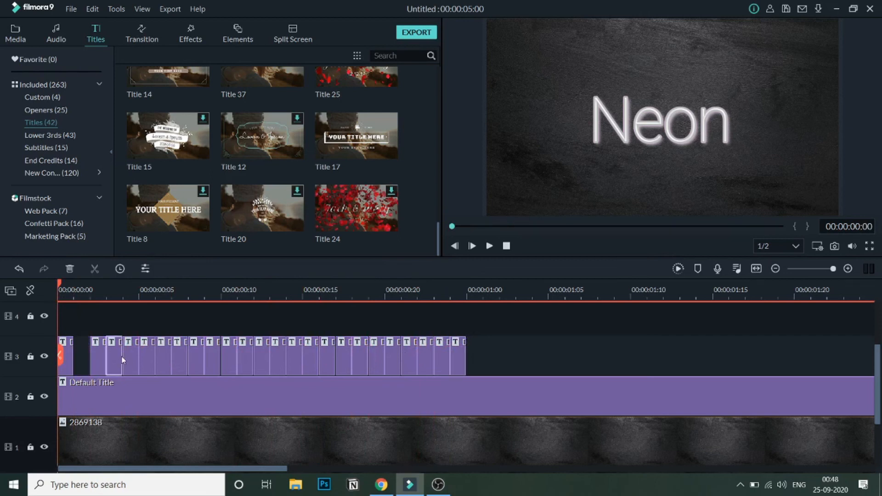
left_click(111, 356)
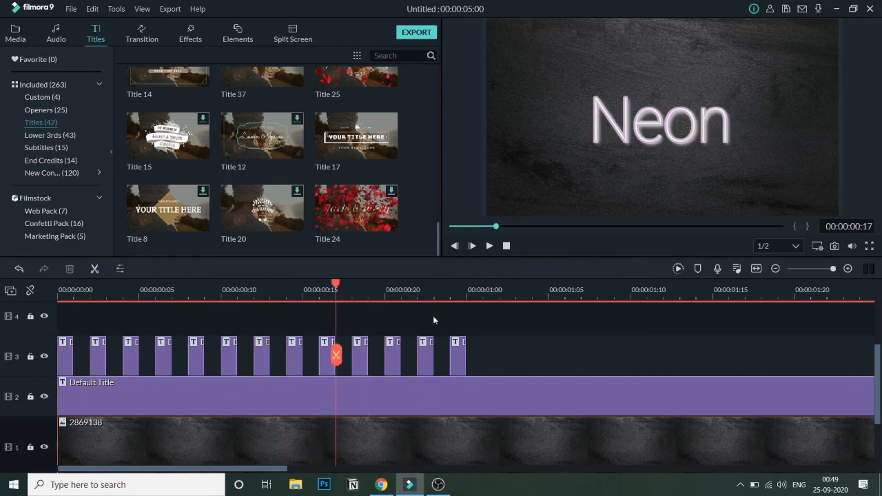
left_click_drag(336, 283, 303, 283)
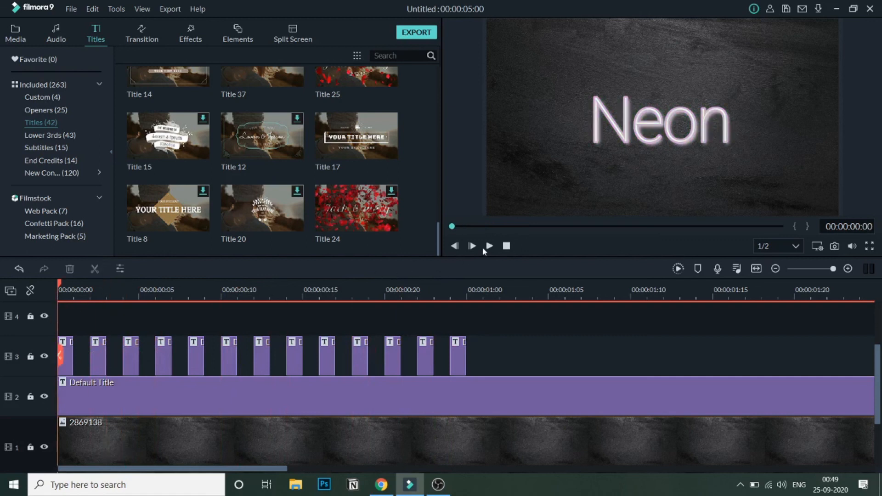
left_click(471, 246)
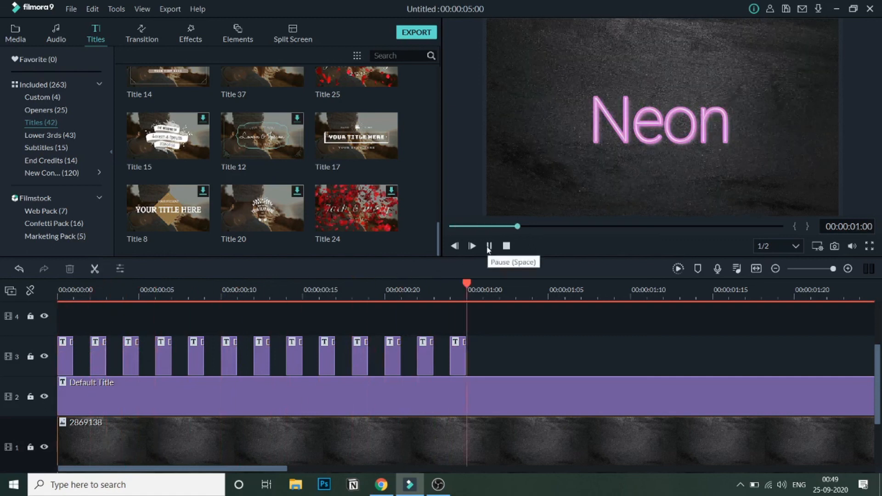
left_click(471, 246)
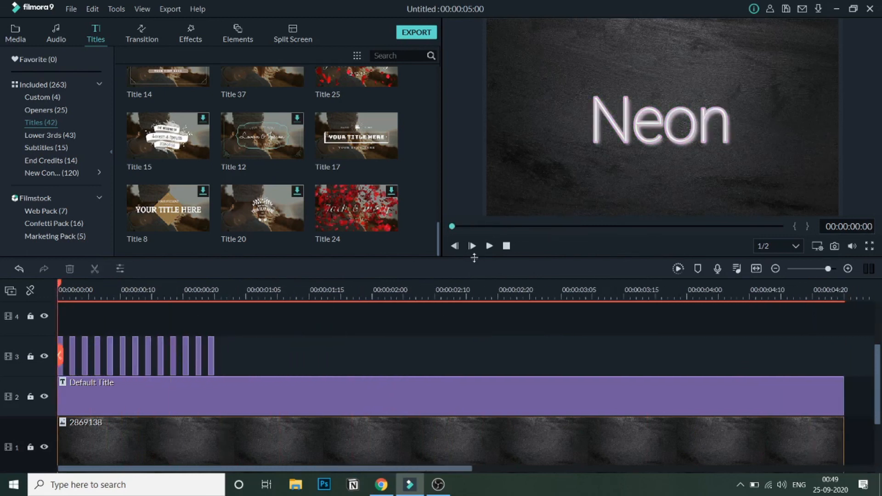
left_click(471, 245)
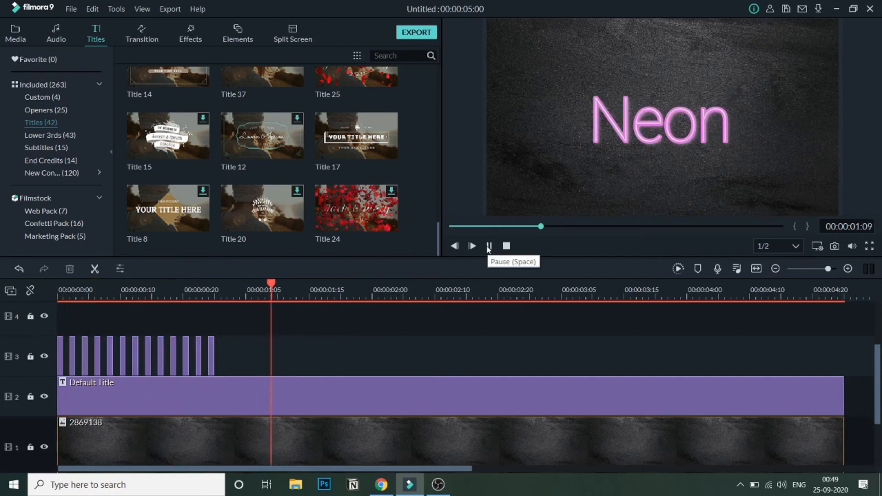
left_click(489, 246)
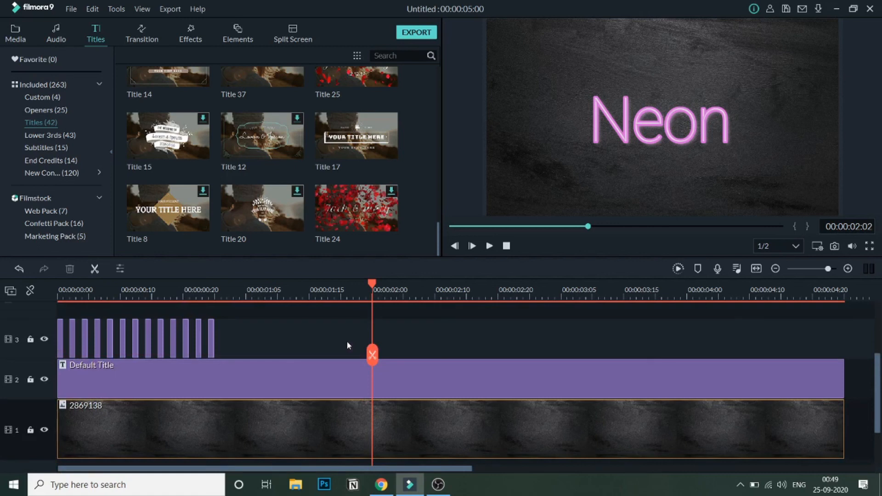
mouse_move(570, 156)
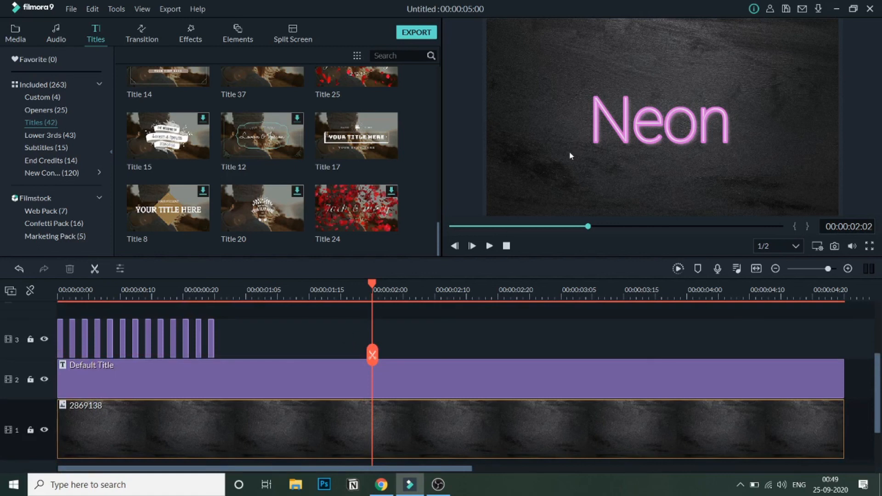